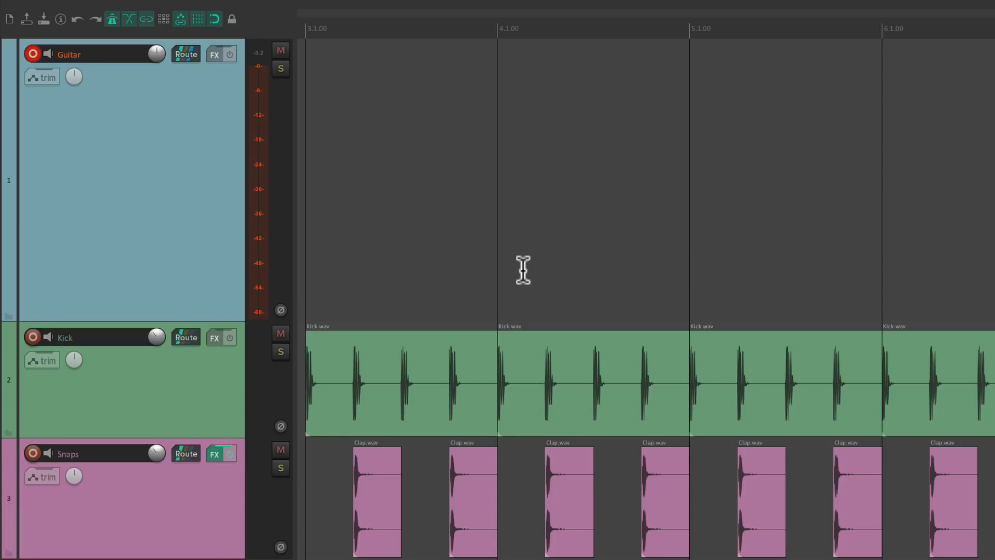
{"action": "mouse_move", "coordinate": [535, 375]}
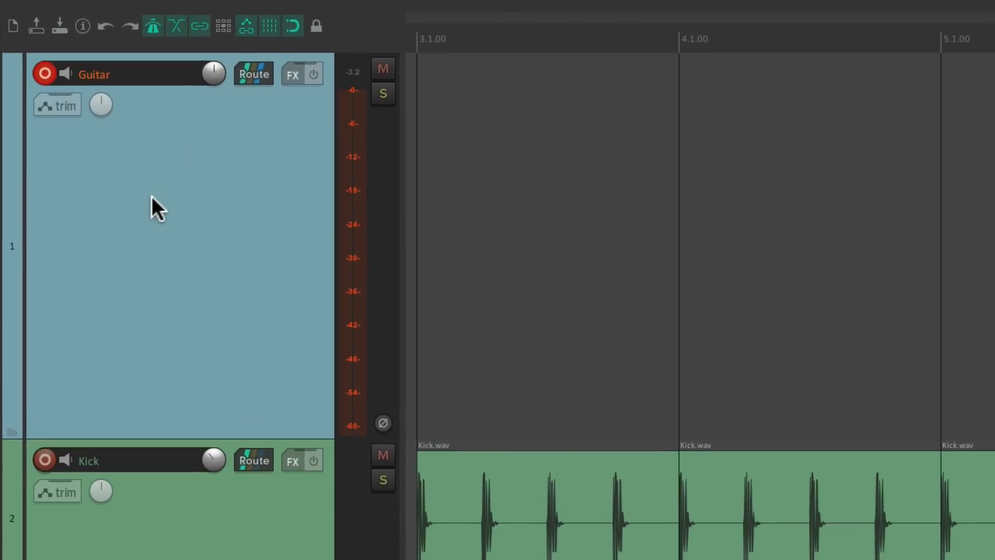
{"action": "mouse_move", "coordinate": [227, 224]}
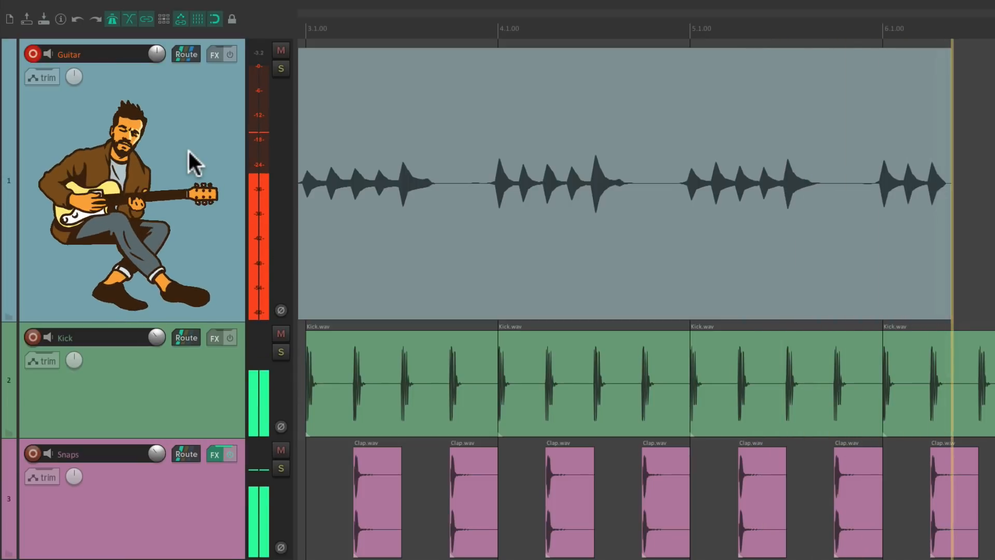
- Select the recorded guitar clip and take the Guitar track out of record mode
{"action": "left_click", "coordinate": [571, 185]}
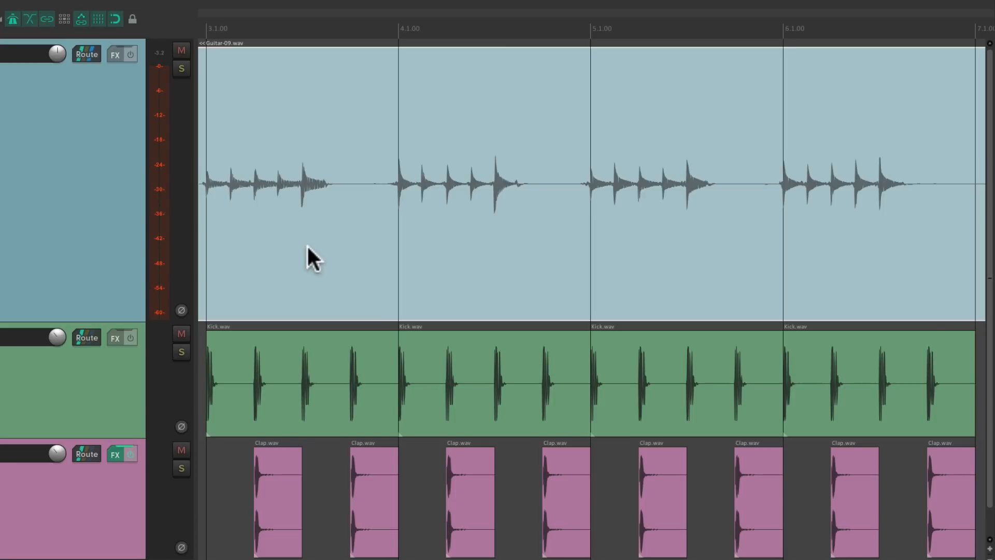
{"action": "mouse_move", "coordinate": [520, 216]}
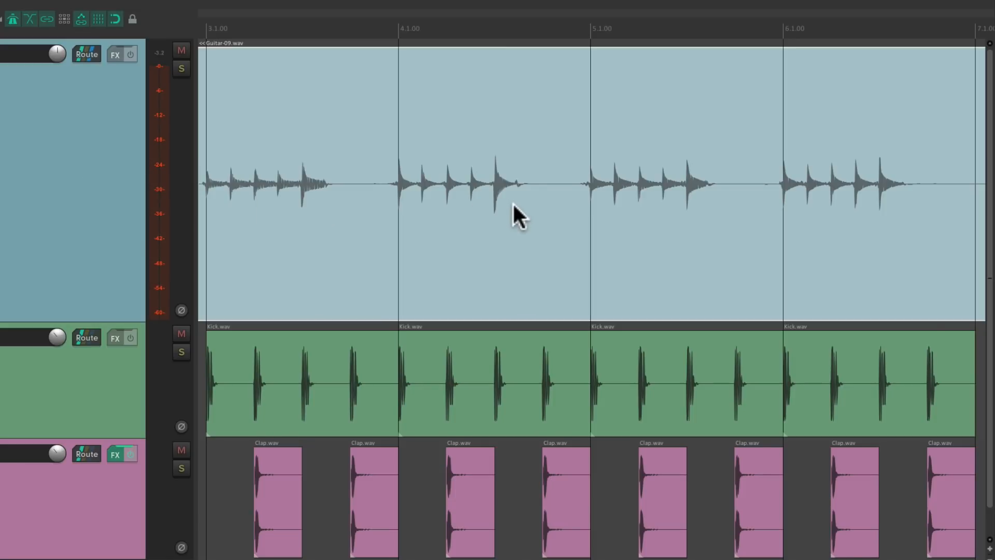
{"action": "mouse_move", "coordinate": [900, 214]}
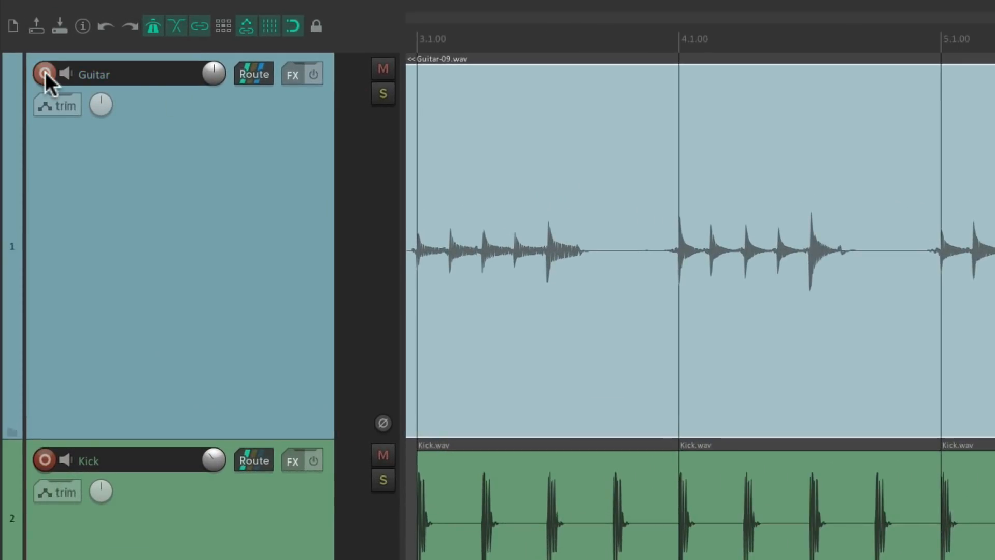
{"action": "left_click", "coordinate": [45, 74]}
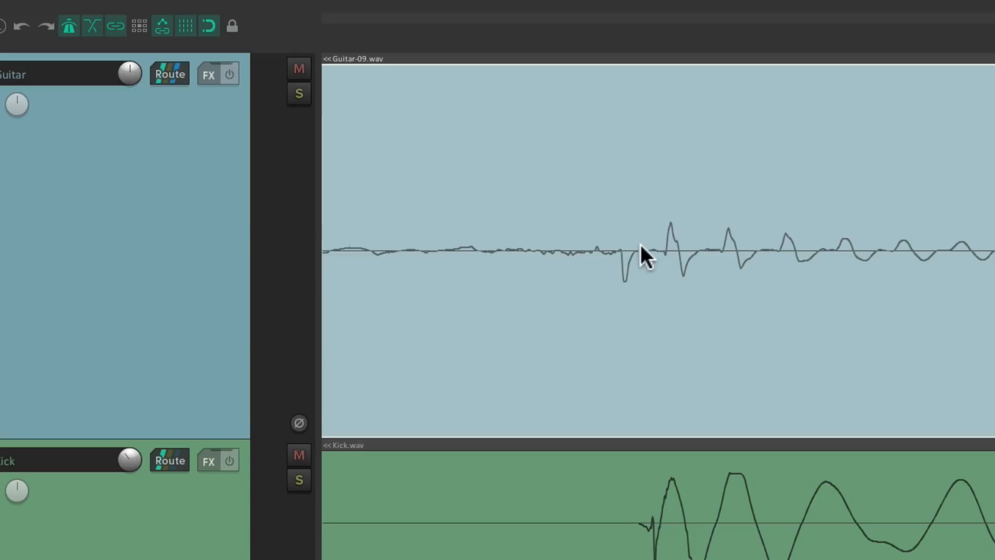
{"action": "mouse_move", "coordinate": [640, 304]}
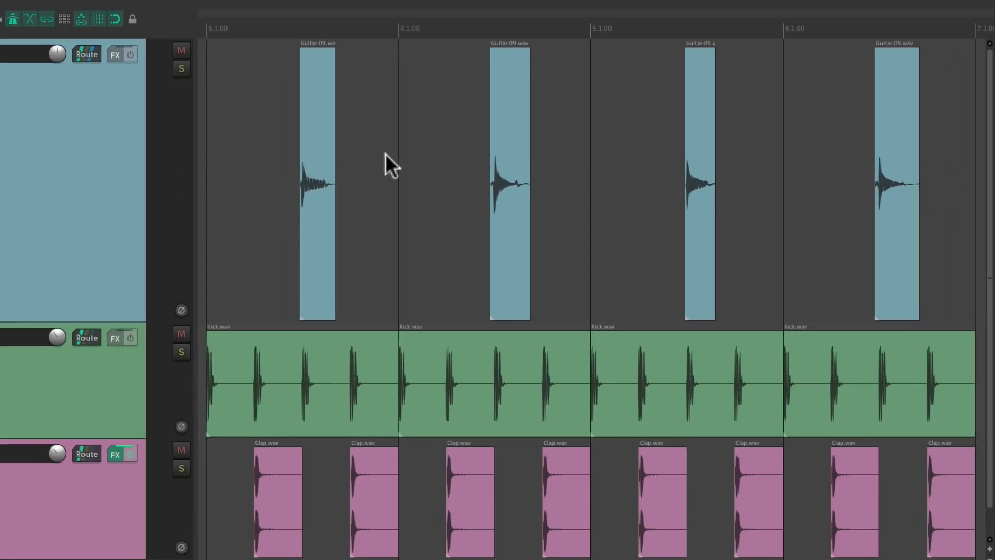
{"action": "mouse_move", "coordinate": [778, 158]}
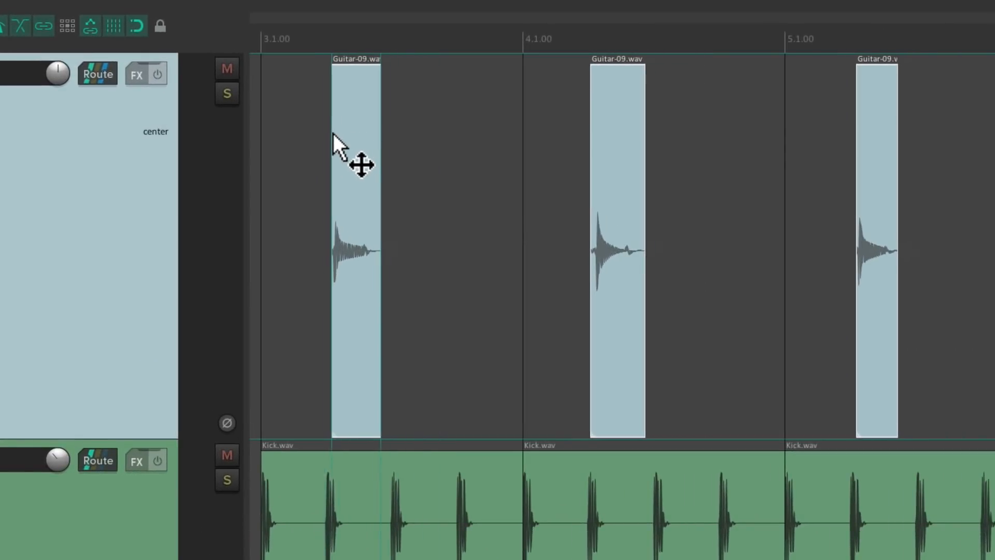
- Move the single-note clips left so each starts on the downbeats of bars 3 to 6
{"action": "left_click_drag", "start_coordinate": [355, 162], "coordinate": [290, 126]}
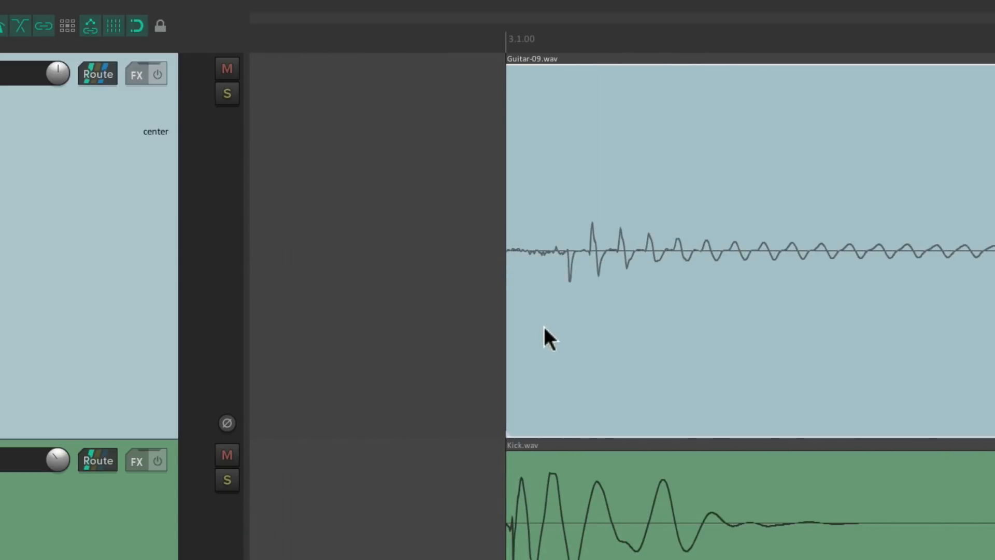
{"action": "mouse_move", "coordinate": [550, 300]}
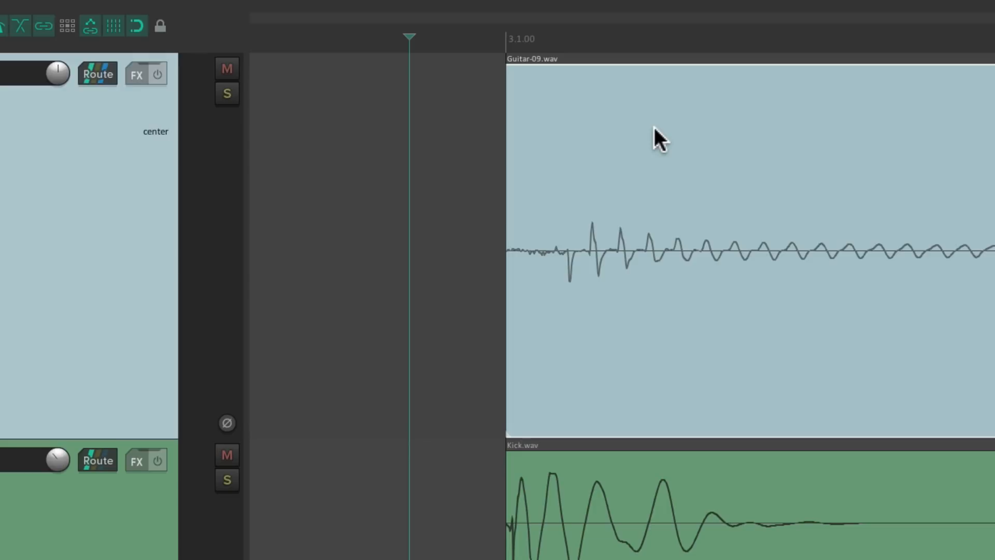
{"action": "key", "text": "shift"}
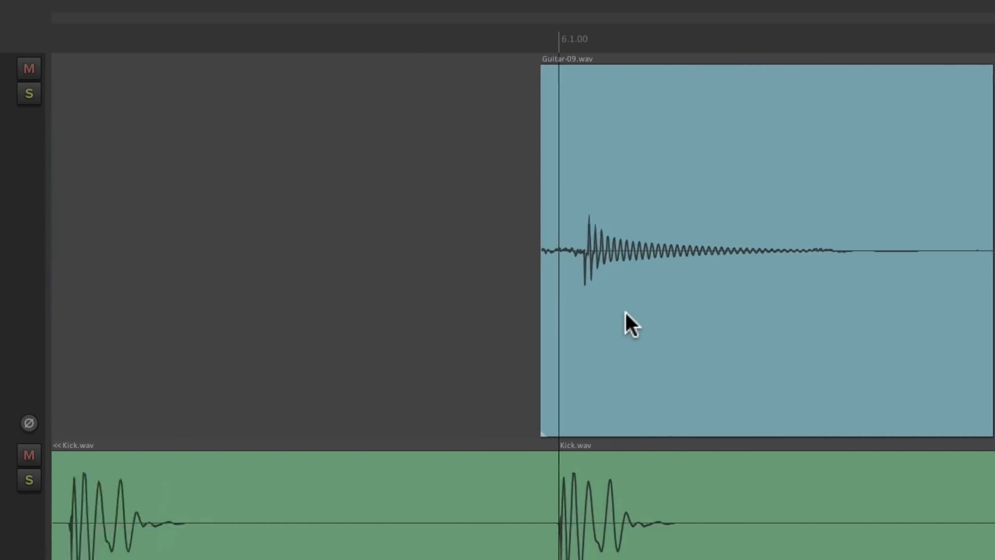
{"action": "key", "text": "shift"}
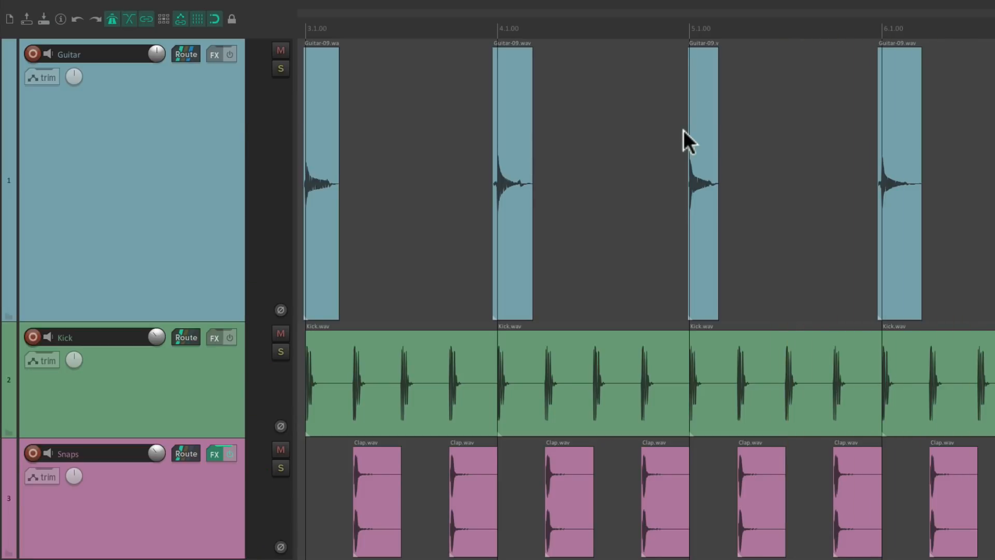
{"action": "mouse_move", "coordinate": [619, 140]}
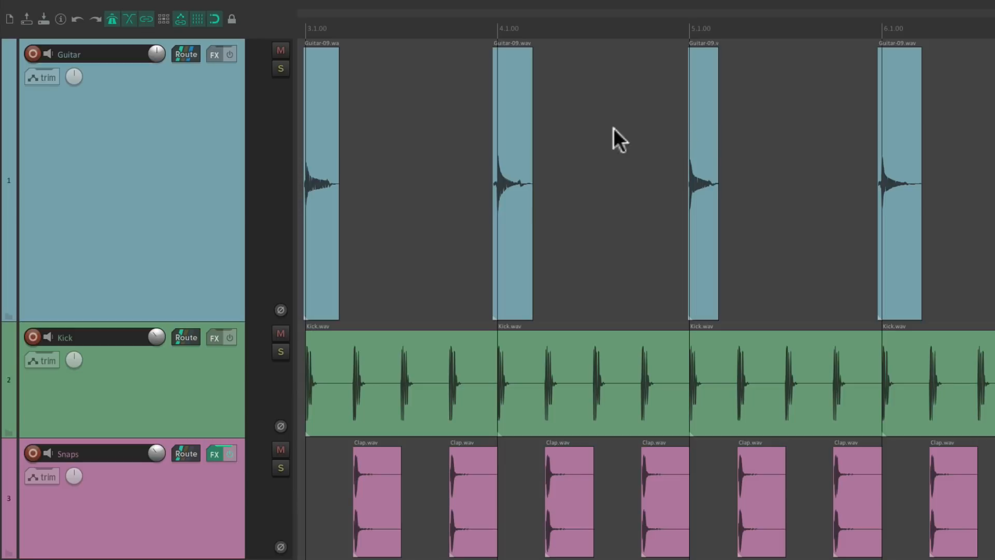
{"action": "mouse_move", "coordinate": [221, 126]}
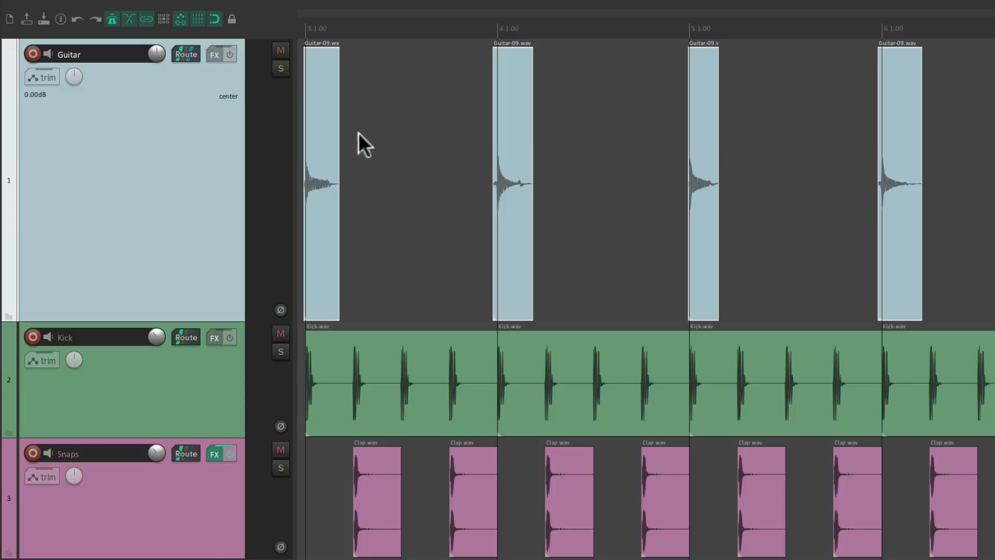
{"action": "mouse_move", "coordinate": [333, 95]}
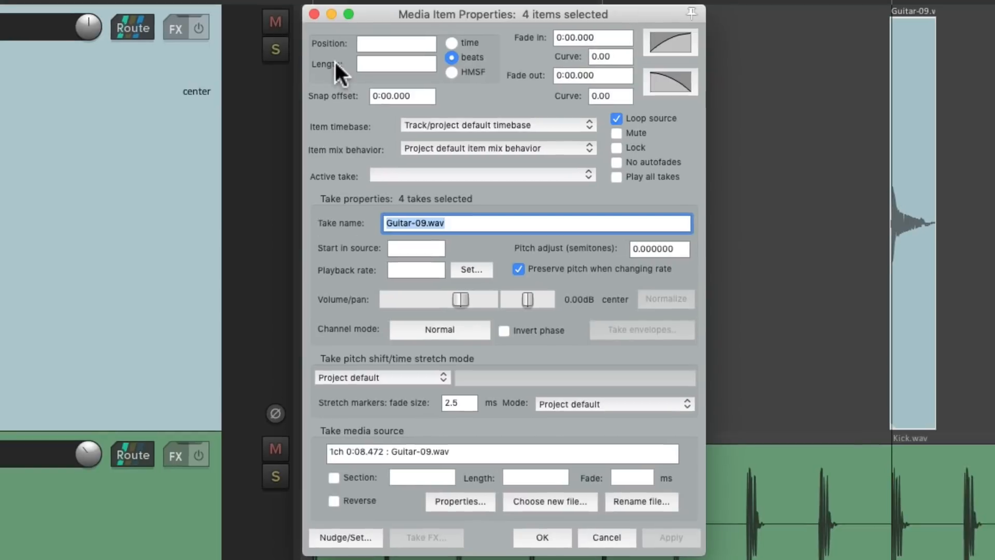
{"action": "mouse_move", "coordinate": [517, 41]}
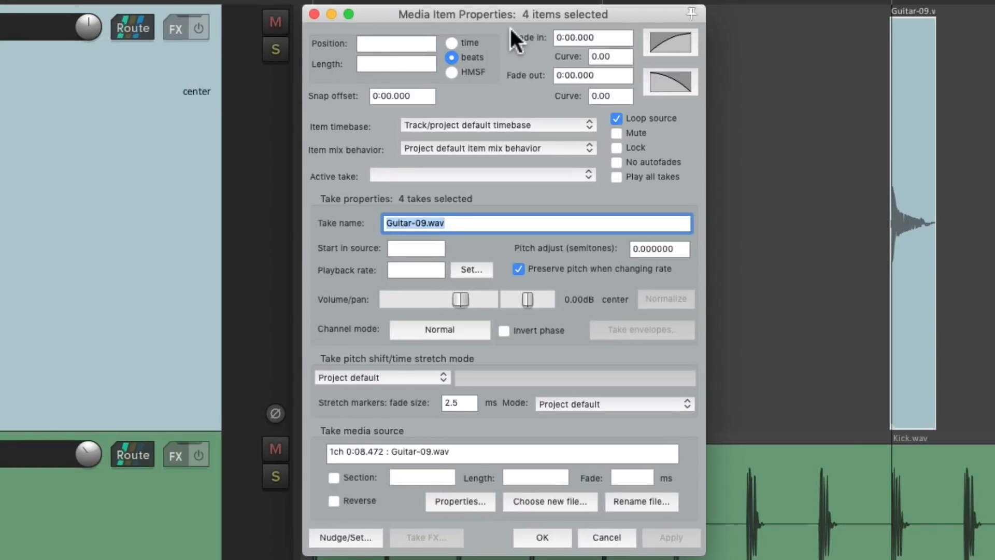
{"action": "mouse_move", "coordinate": [565, 33]}
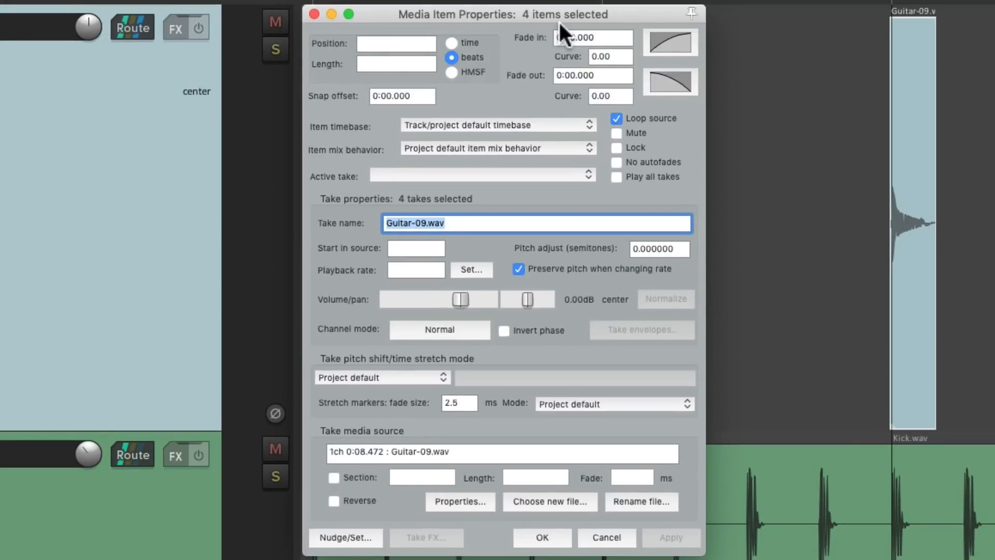
{"action": "mouse_move", "coordinate": [445, 72]}
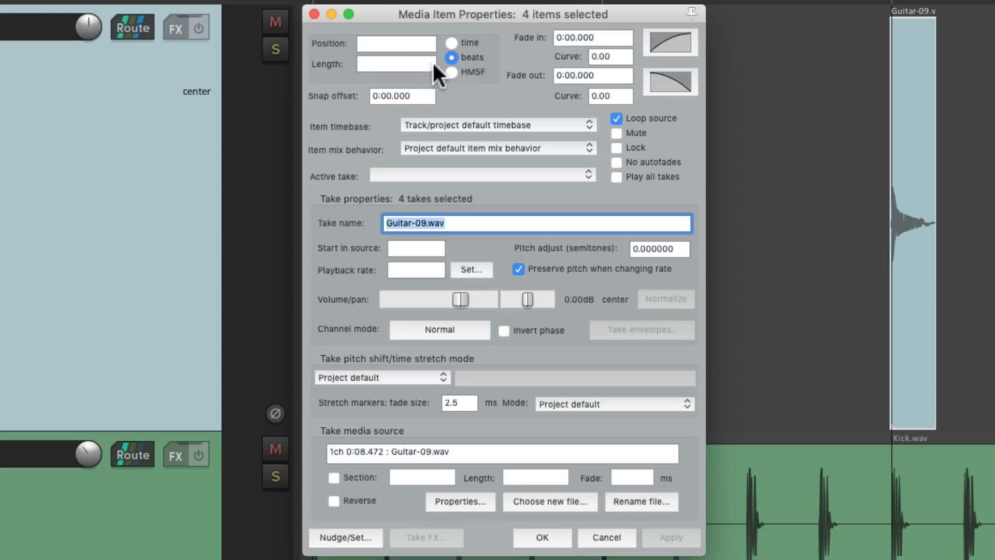
- Set the shared Length of the four guitar clips to 0.0.50 in Media Item Properties
{"action": "left_click", "coordinate": [395, 63]}
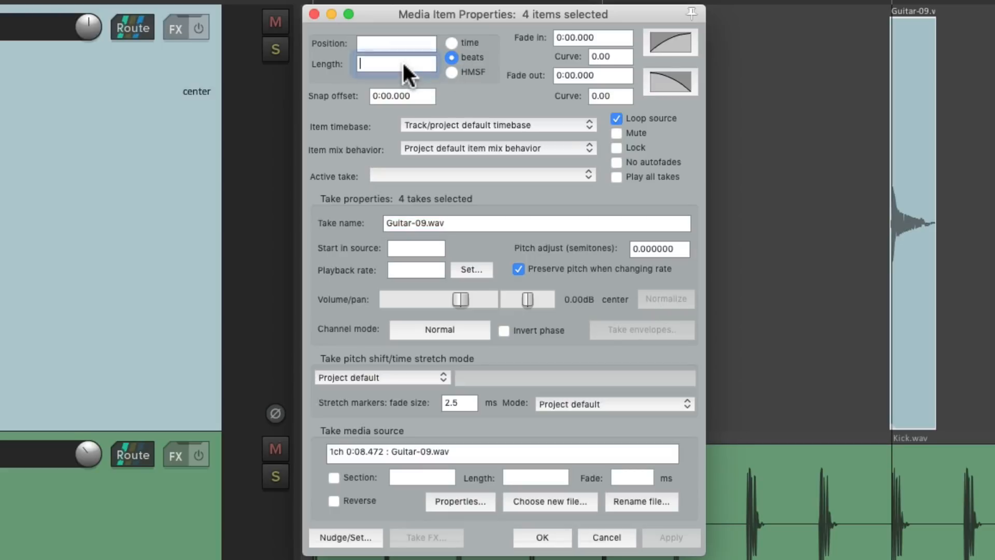
{"action": "type", "text": "0."}
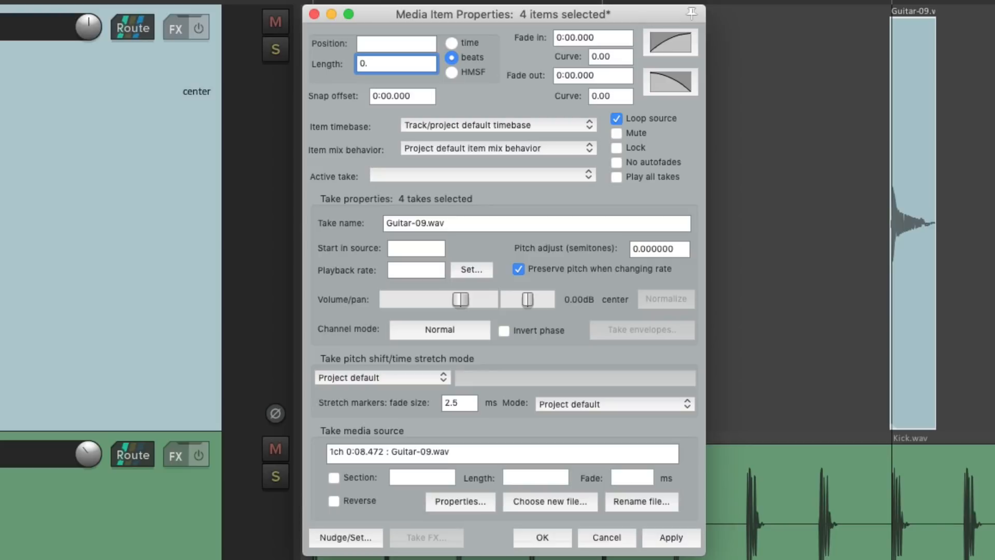
{"action": "type", "text": "0."}
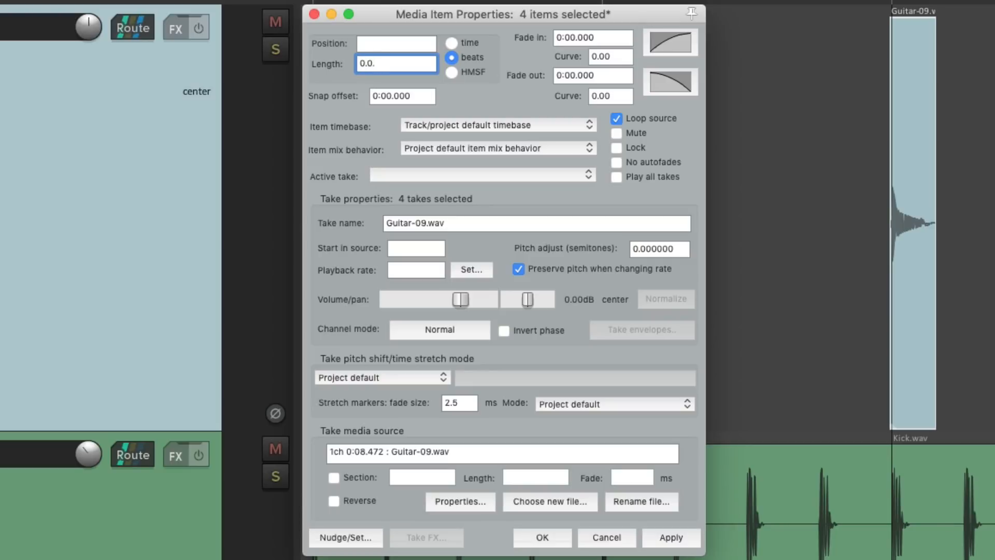
{"action": "type", "text": "50"}
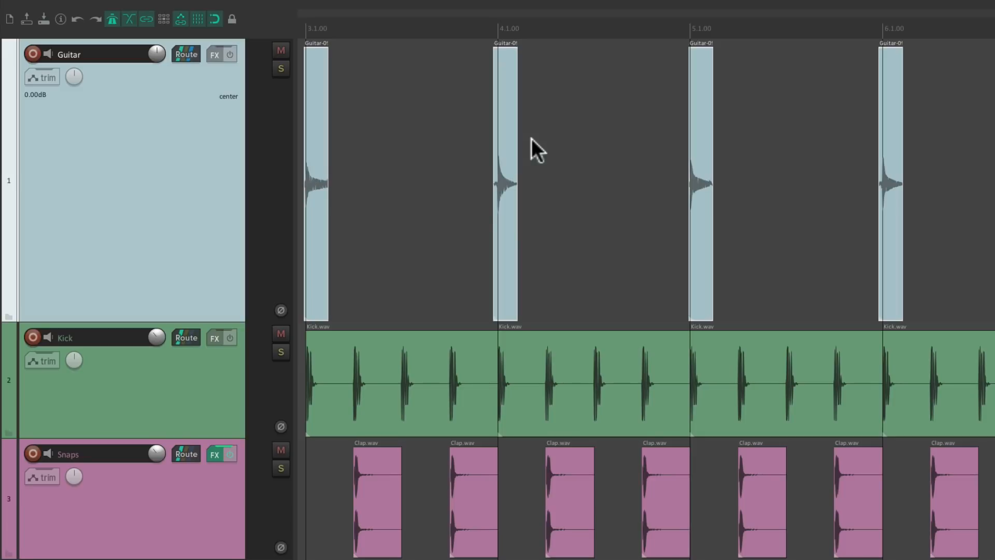
- In Nudge/Set Items, choose duplicate with the offset measured in measures and beats
{"action": "left_click", "coordinate": [141, 8]}
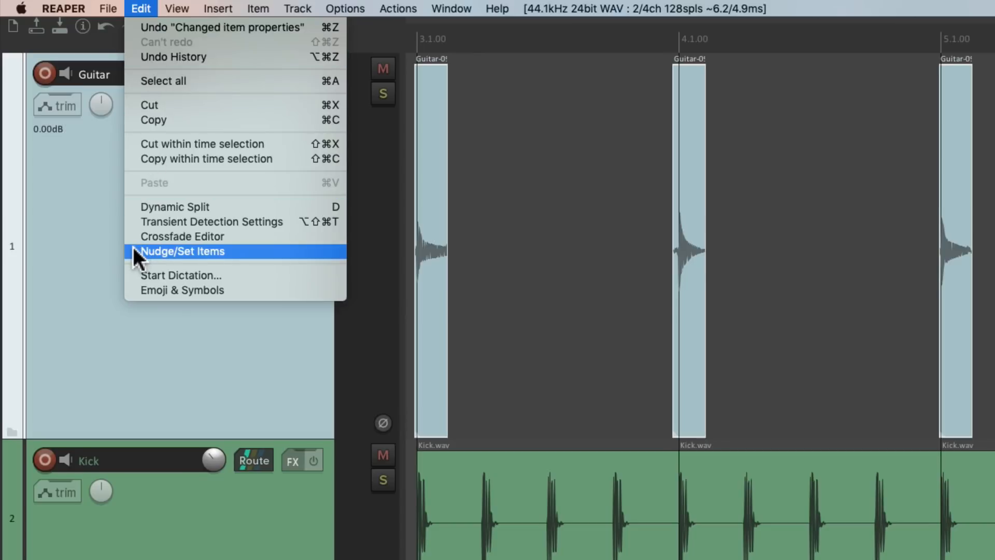
{"action": "left_click", "coordinate": [183, 250]}
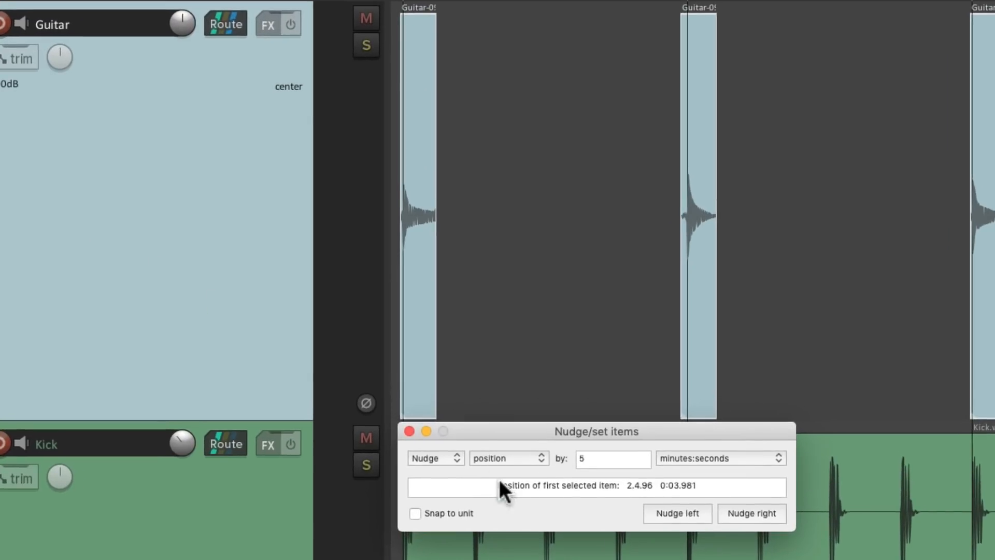
{"action": "left_click", "coordinate": [508, 457]}
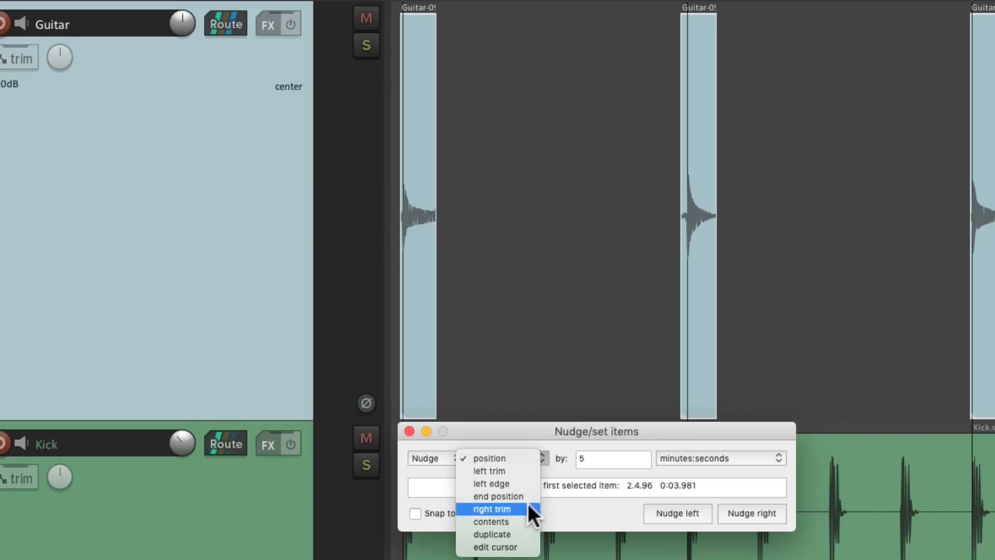
{"action": "left_click", "coordinate": [492, 534]}
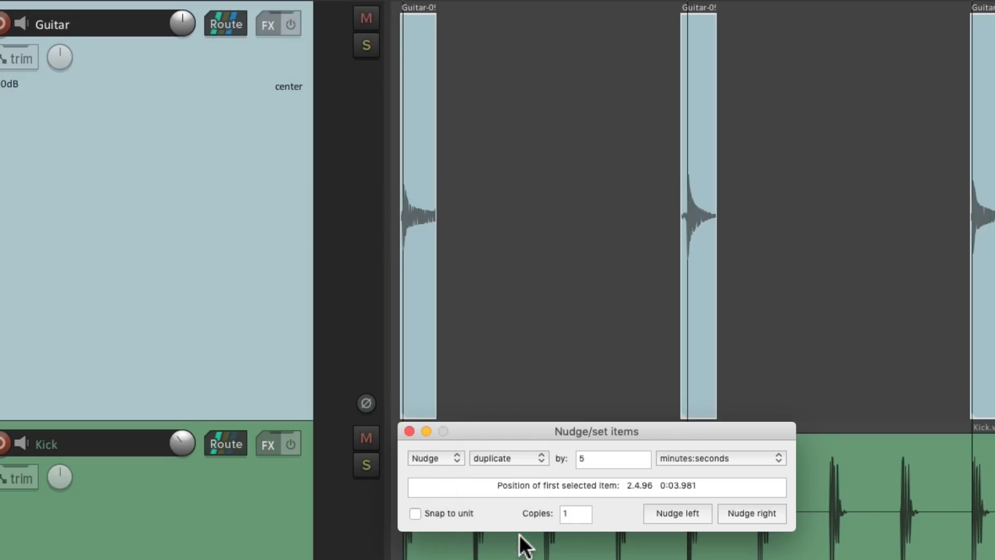
{"action": "left_click", "coordinate": [719, 457]}
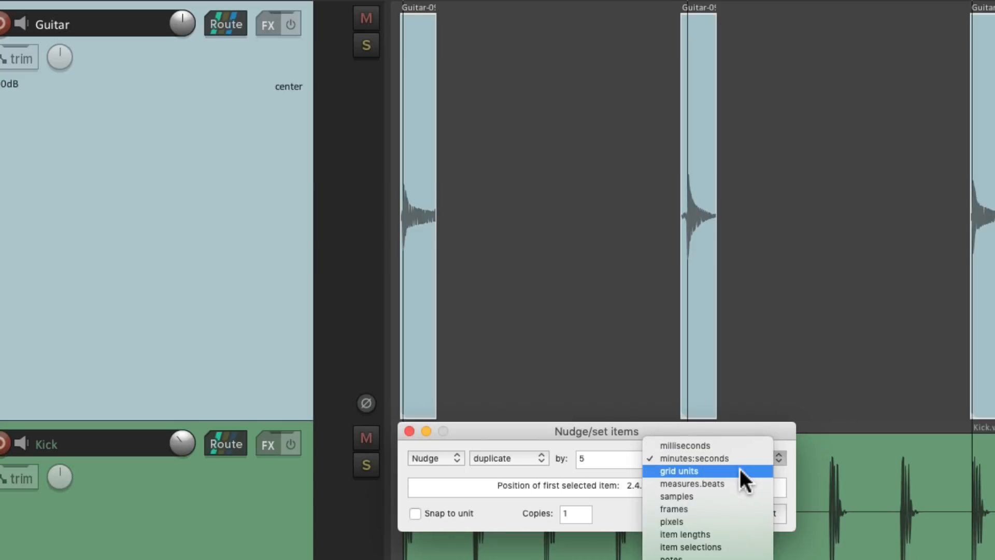
{"action": "mouse_move", "coordinate": [743, 484]}
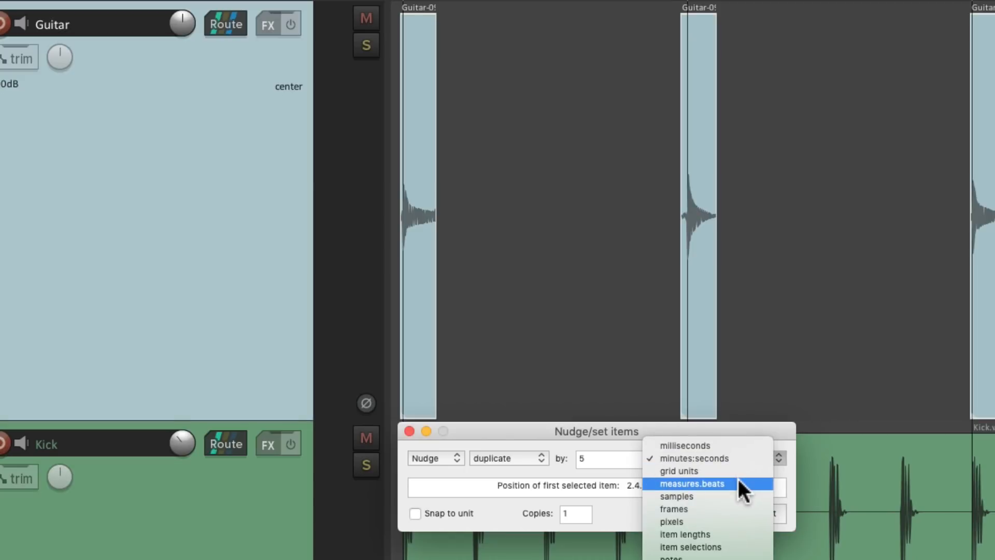
{"action": "left_click", "coordinate": [691, 483]}
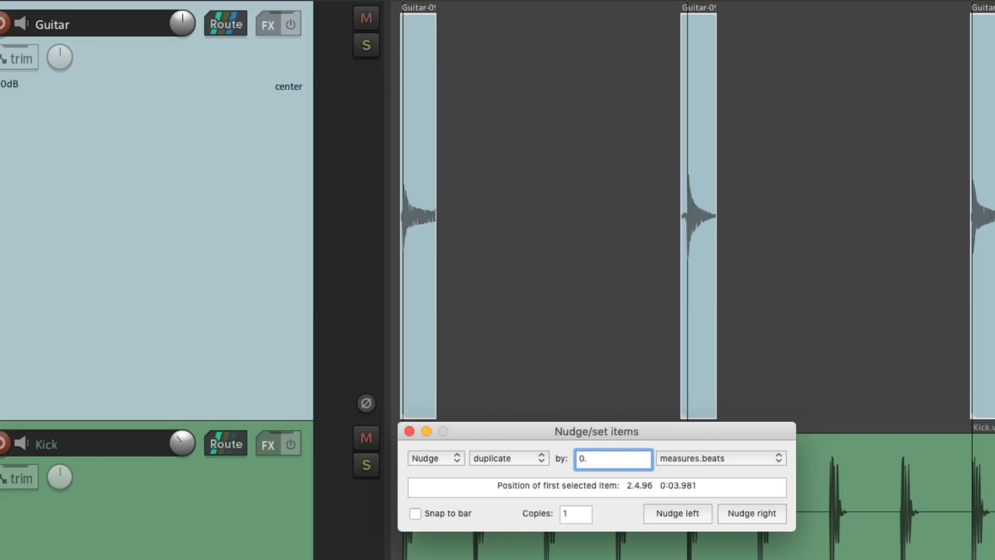
- Duplicate the guitar hits 7 times by 0.0.50 and check the joins between items
{"action": "type", "text": "0."}
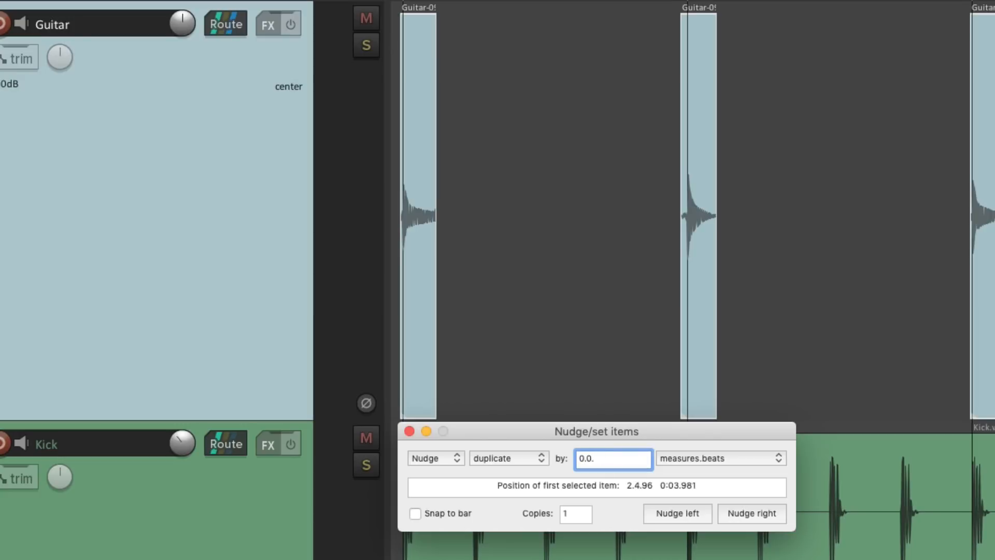
{"action": "type", "text": "50"}
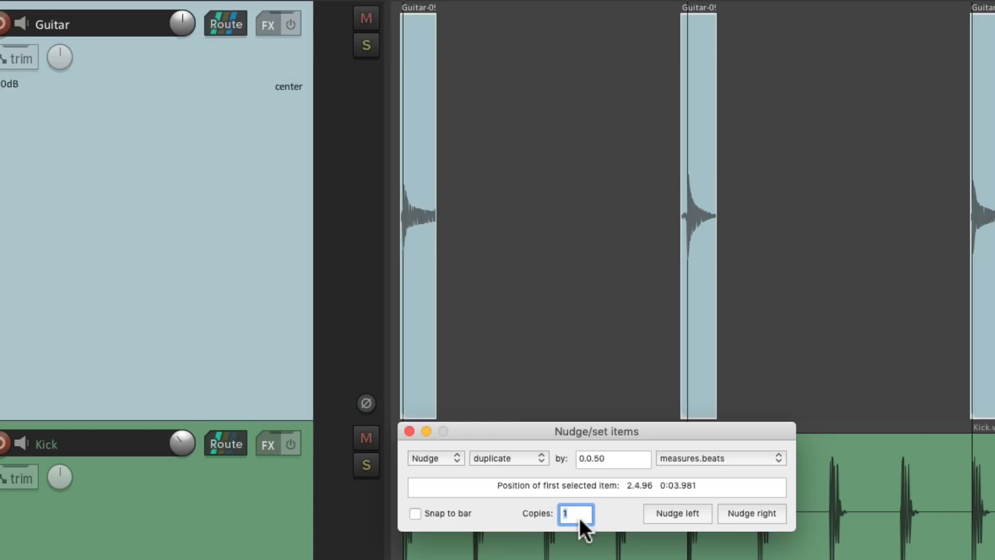
{"action": "type", "text": "7"}
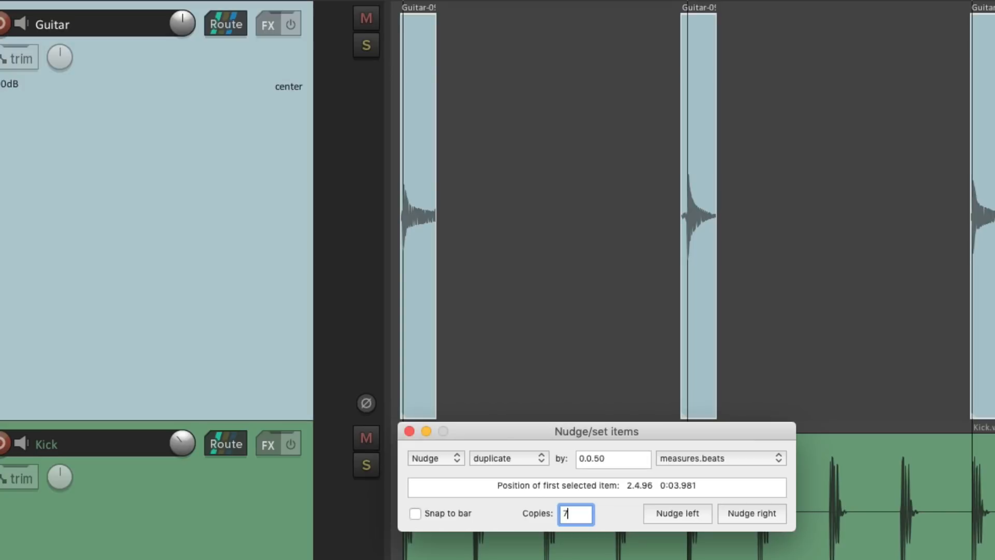
{"action": "mouse_move", "coordinate": [743, 531]}
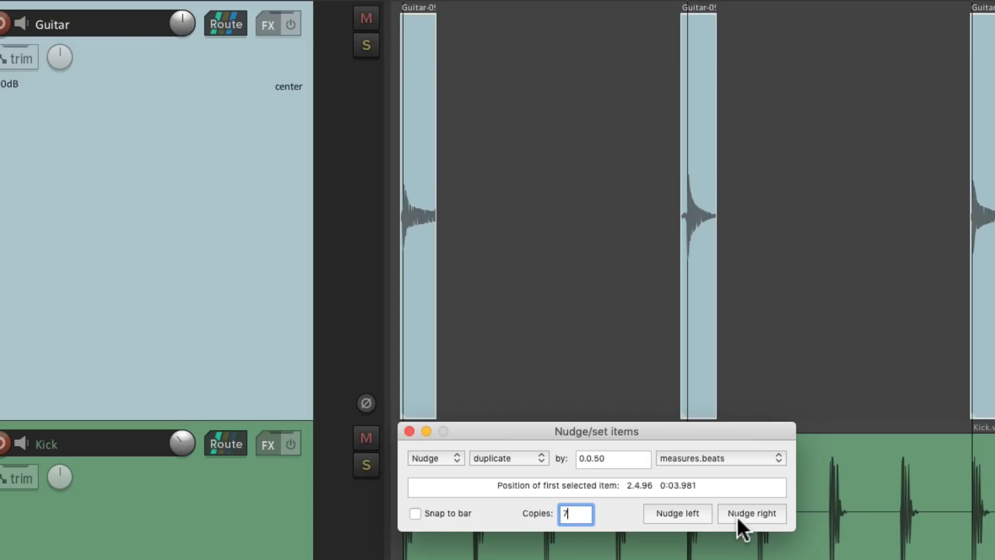
{"action": "left_click", "coordinate": [751, 513]}
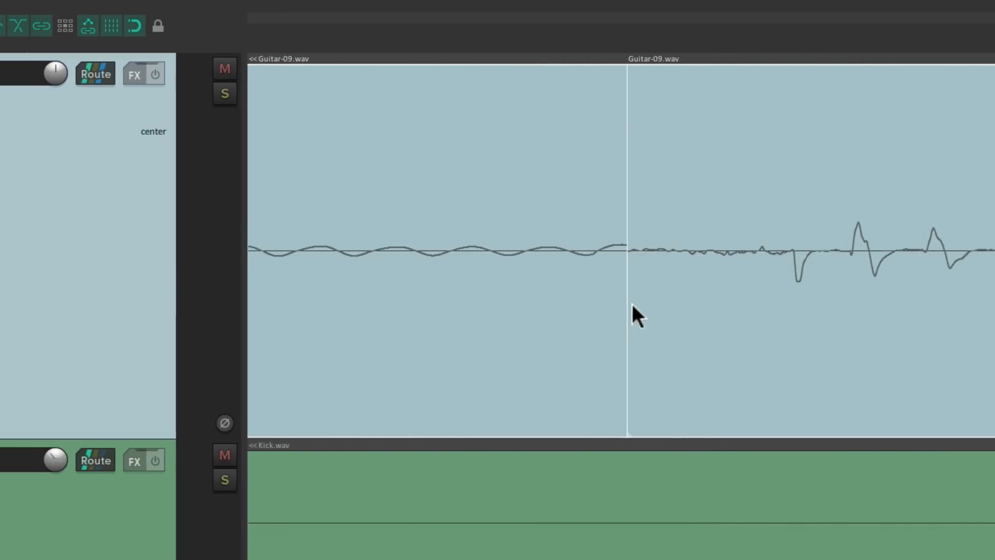
{"action": "key", "text": "shift"}
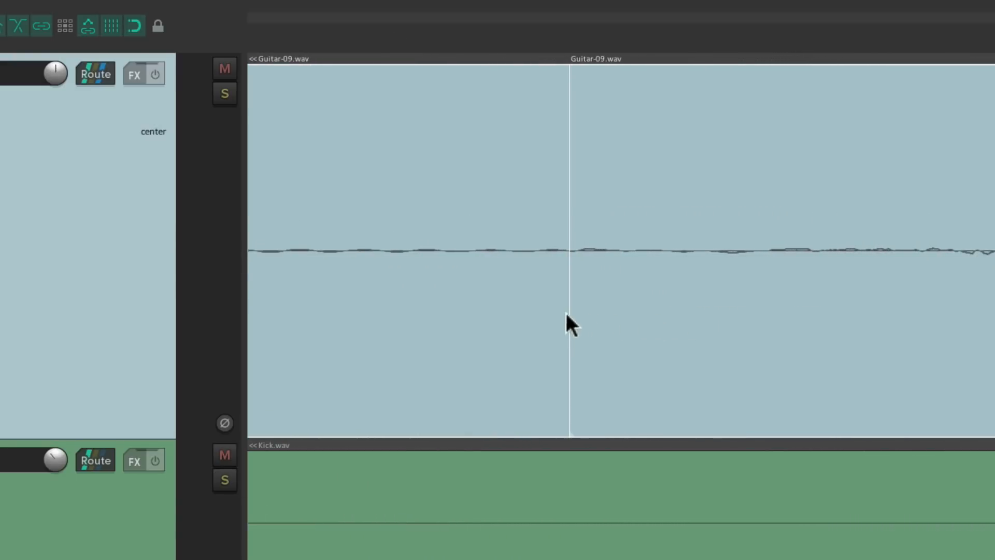
{"action": "key", "text": "shift"}
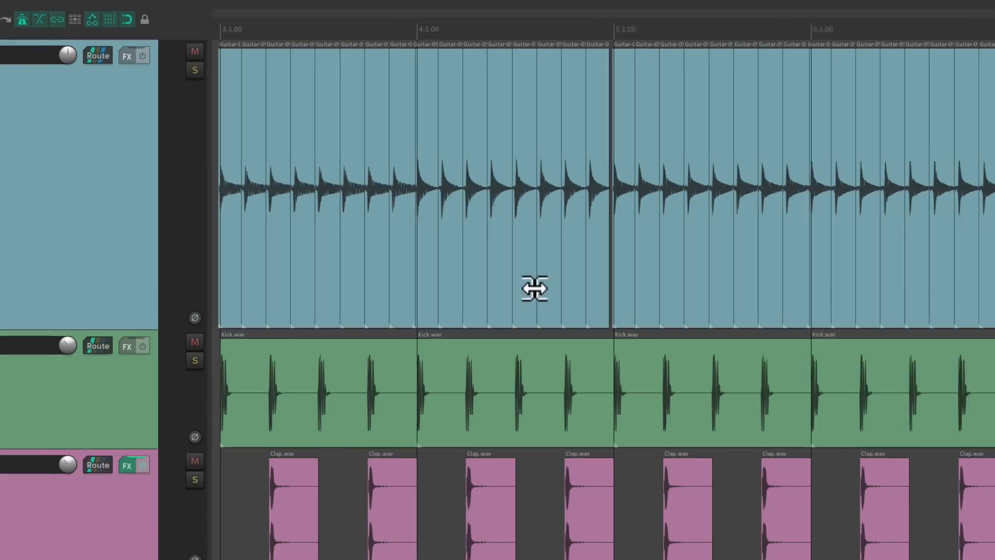
- Filter the Guitar track's FX list for 'amp' and add JS: Convolution Amp/Cab Modeler
{"action": "left_click", "coordinate": [126, 56]}
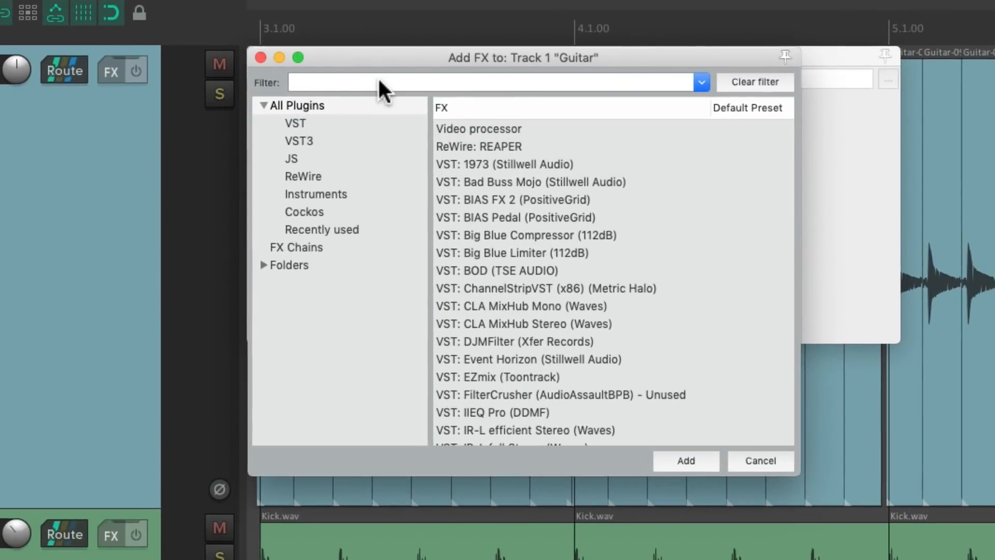
{"action": "type", "text": "amp"}
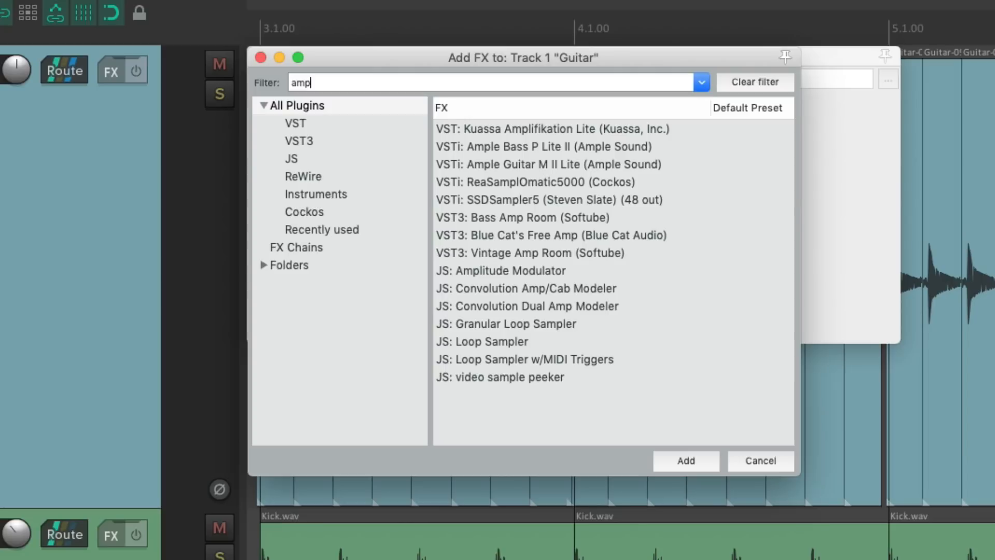
{"action": "mouse_move", "coordinate": [676, 254]}
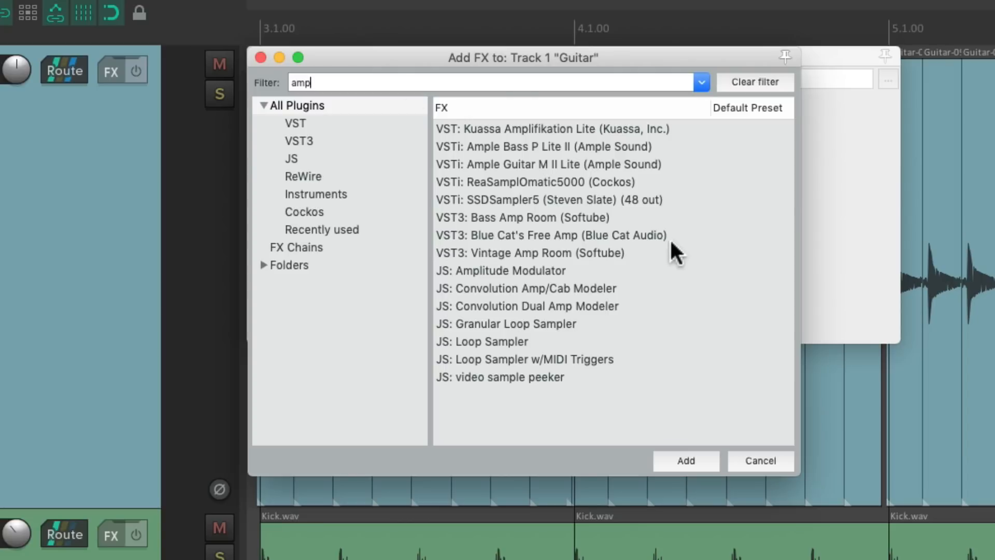
{"action": "left_click", "coordinate": [524, 288]}
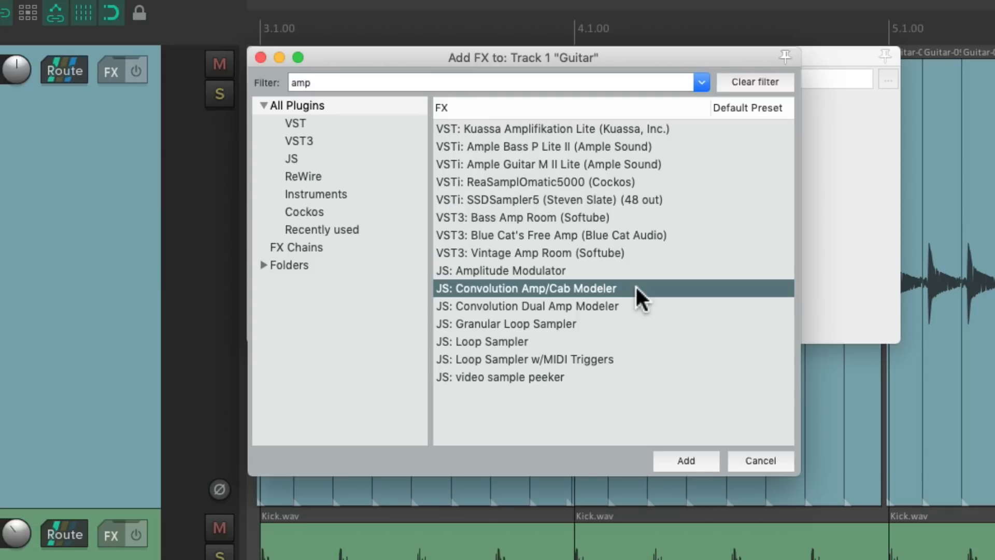
{"action": "mouse_move", "coordinate": [613, 299]}
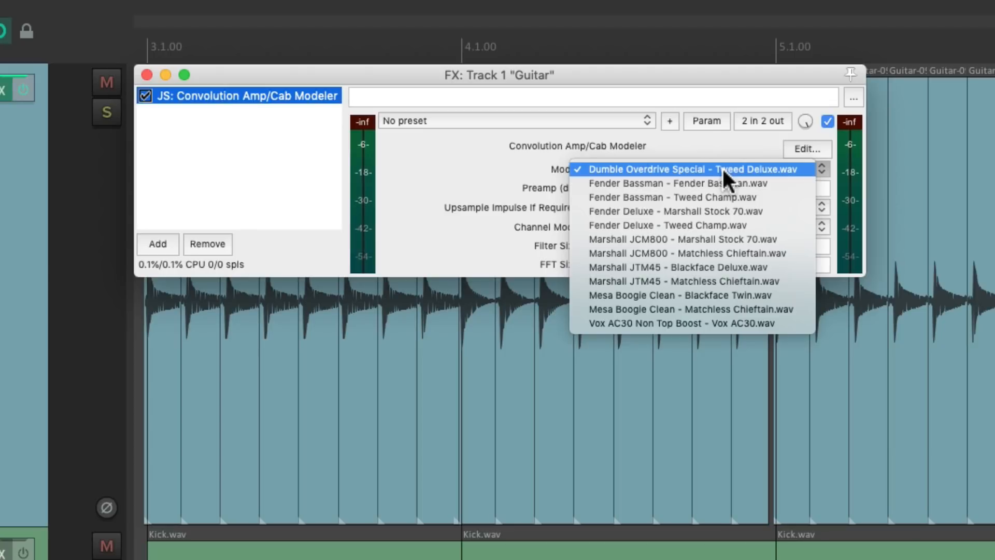
{"action": "left_click", "coordinate": [693, 169]}
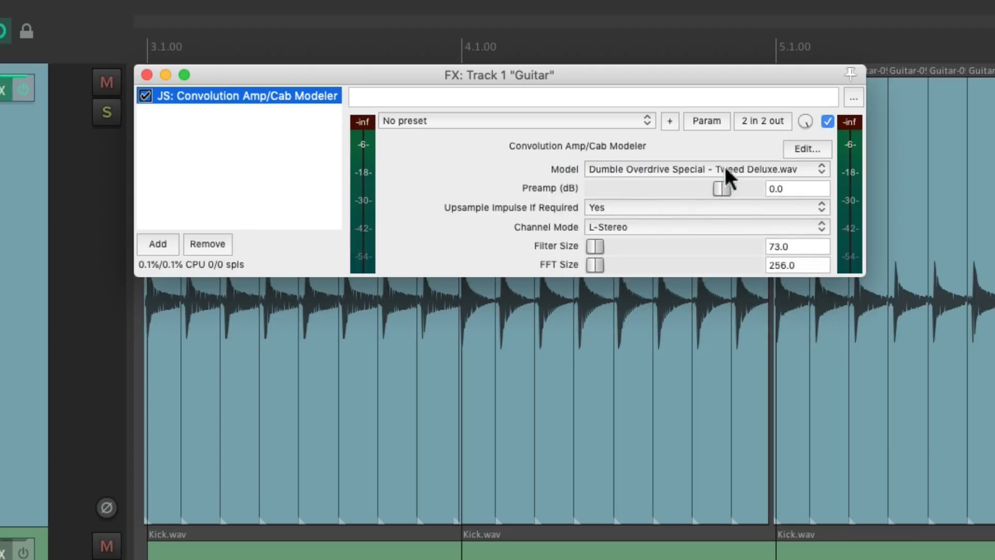
{"action": "key", "text": "space"}
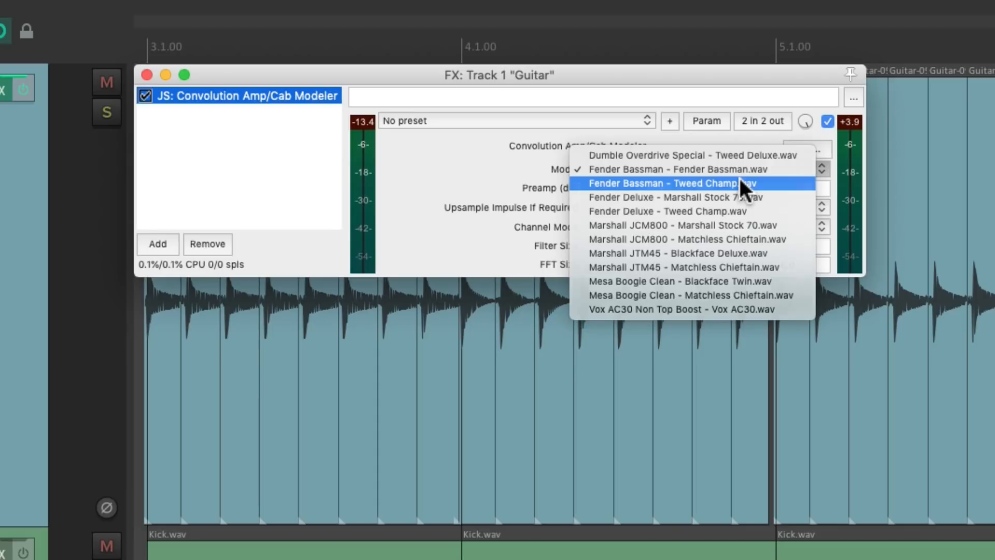
{"action": "left_click", "coordinate": [669, 183]}
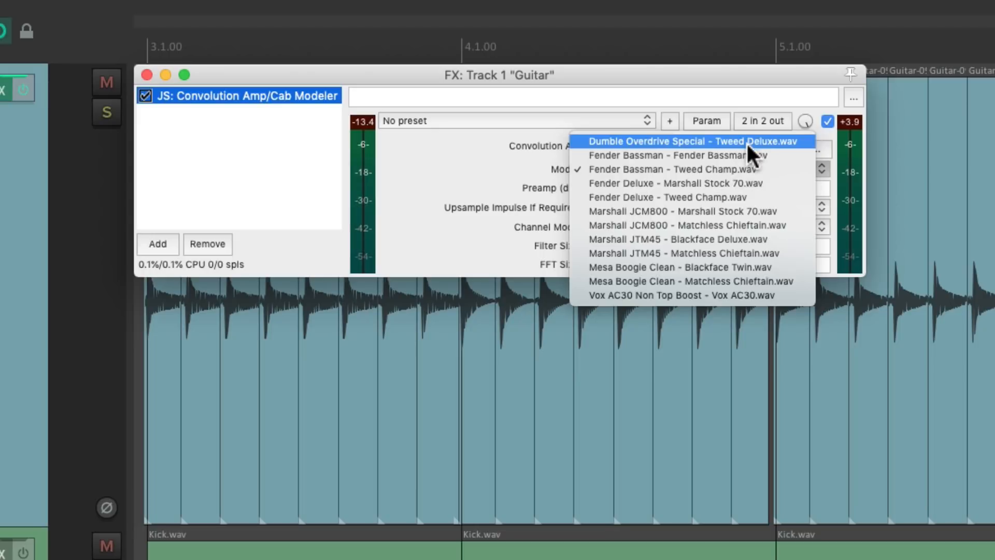
{"action": "left_click", "coordinate": [694, 141]}
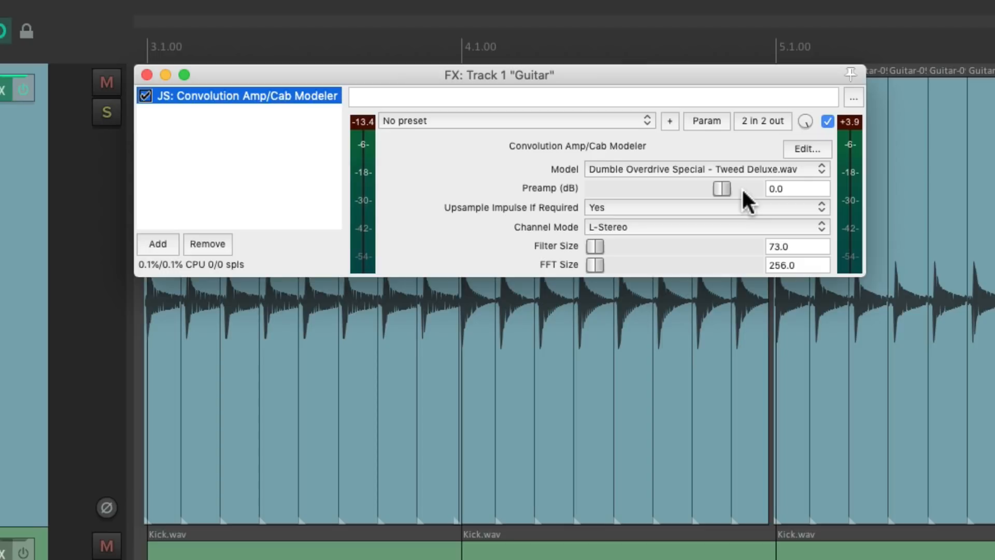
{"action": "left_click", "coordinate": [147, 74]}
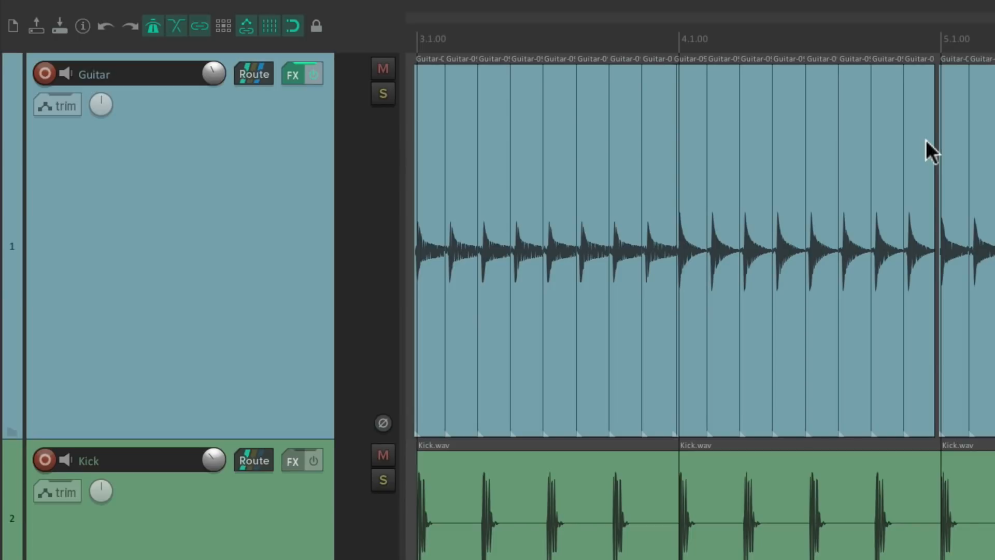
{"action": "mouse_move", "coordinate": [298, 86]}
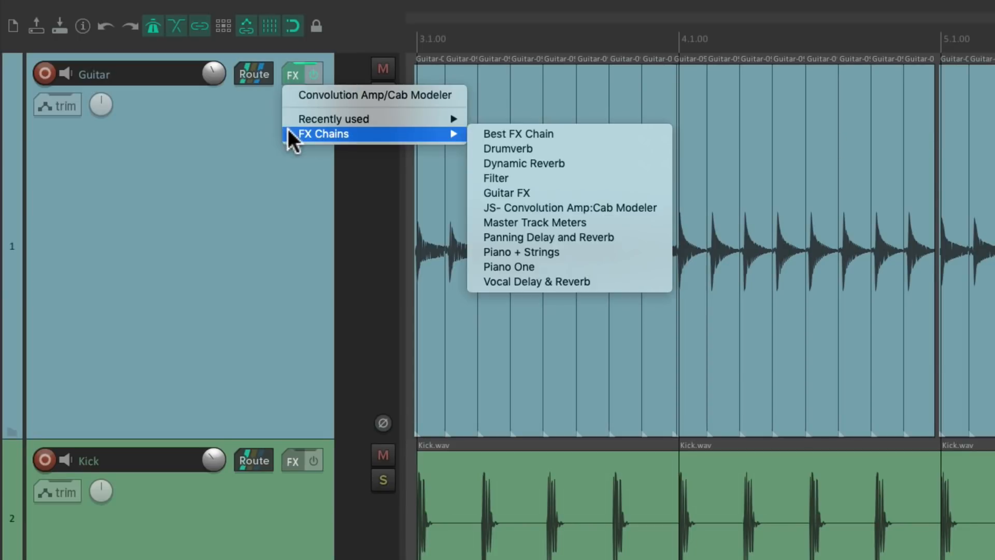
{"action": "mouse_move", "coordinate": [574, 191]}
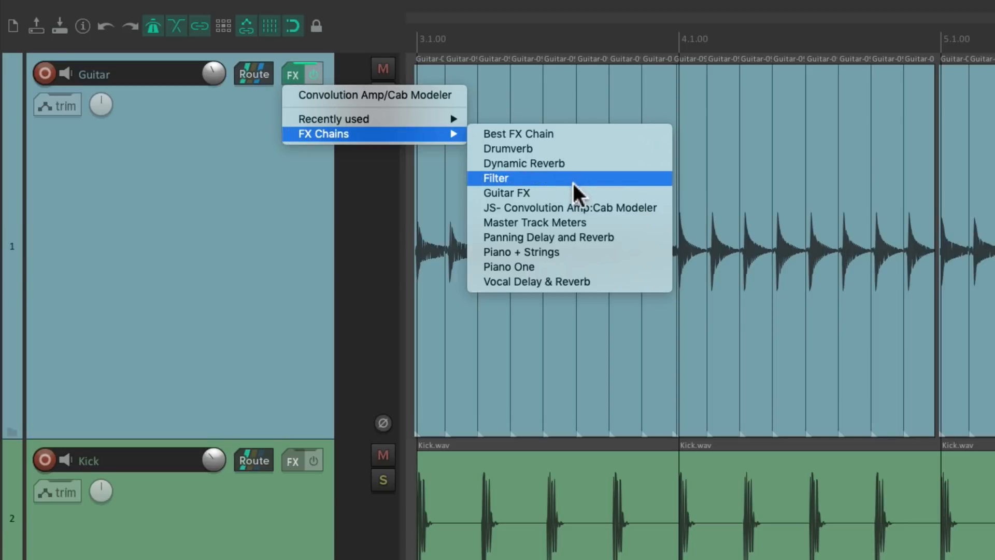
- Show the Guitar FX chain with amp modeler, Channel Time Delayer, ReaDelay and ReaVerbate
{"action": "left_click", "coordinate": [496, 178]}
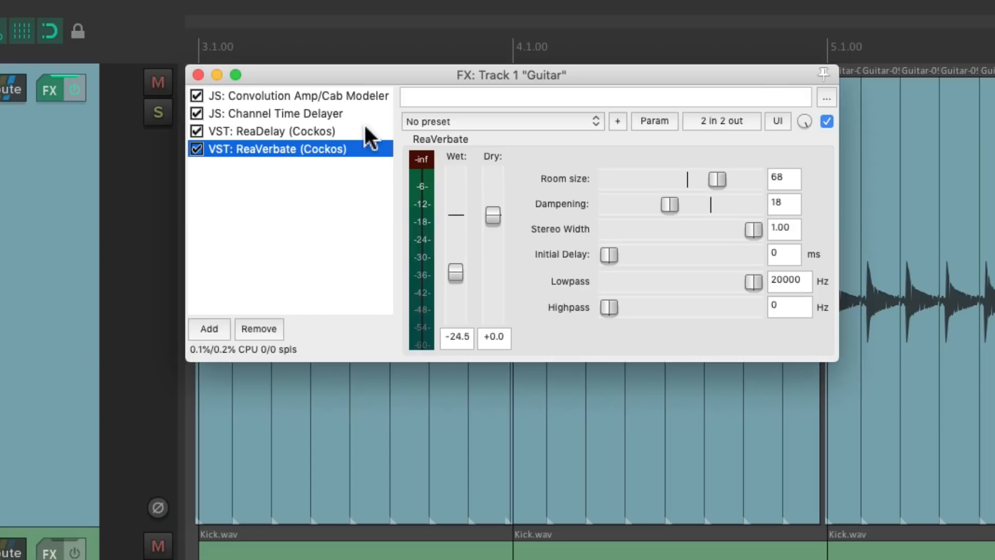
- View Channel Time Delayer and re-enable ReaDelay and ReaVerbate in the Guitar chain
{"action": "left_click", "coordinate": [274, 113]}
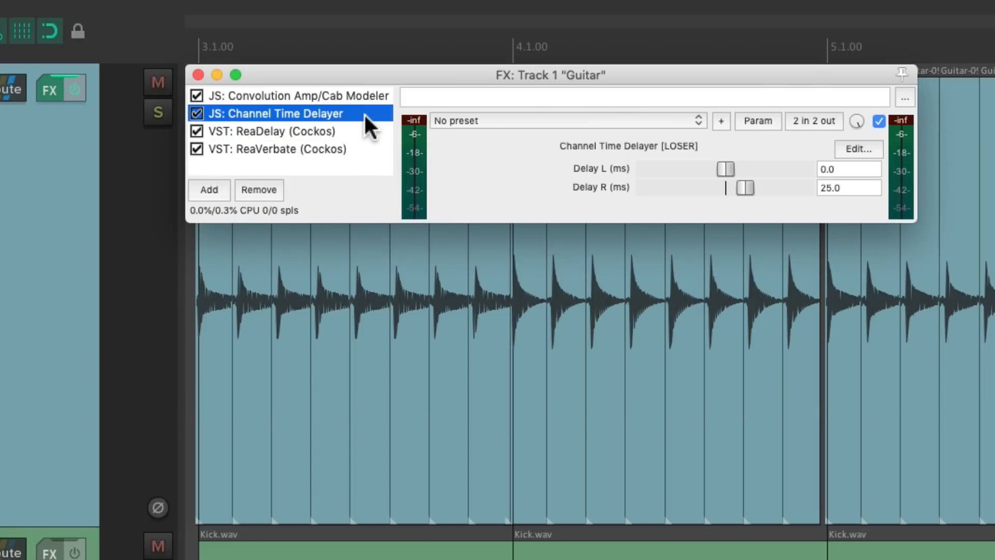
{"action": "mouse_move", "coordinate": [717, 197]}
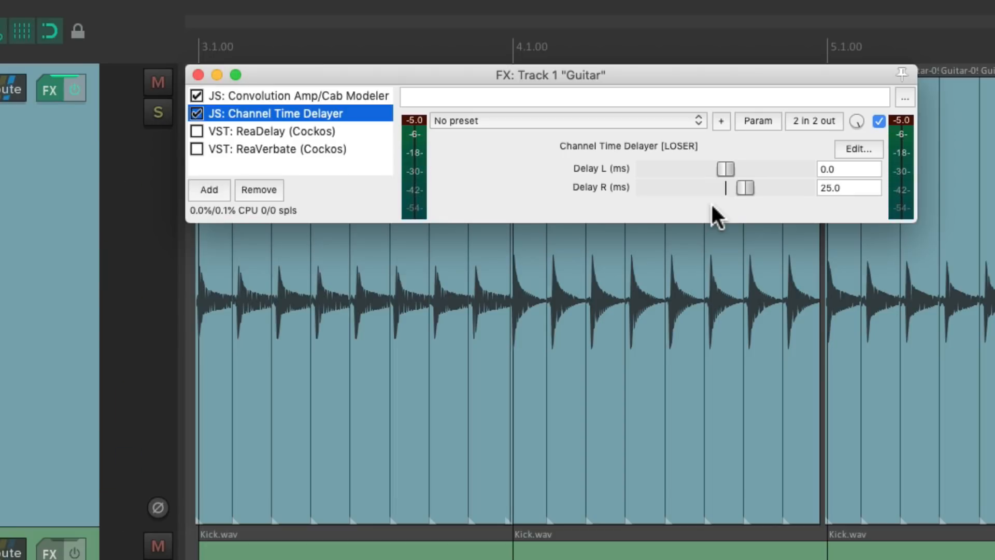
{"action": "mouse_move", "coordinate": [282, 114]}
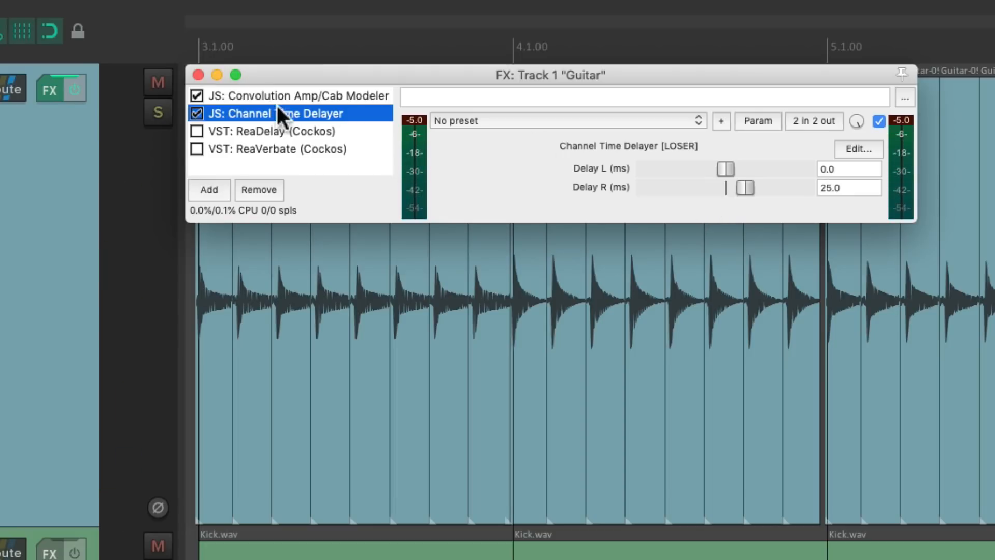
{"action": "left_click", "coordinate": [274, 132]}
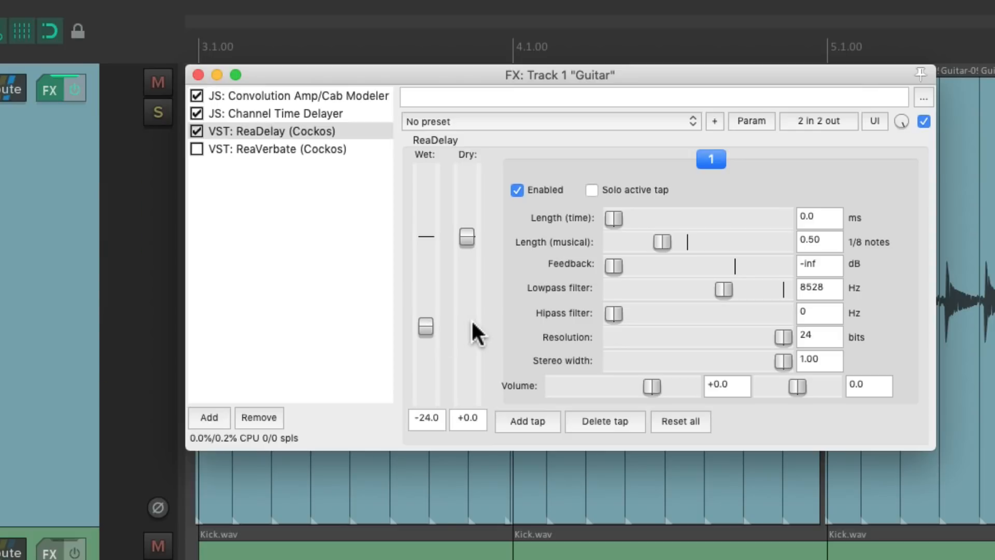
{"action": "mouse_move", "coordinate": [347, 159]}
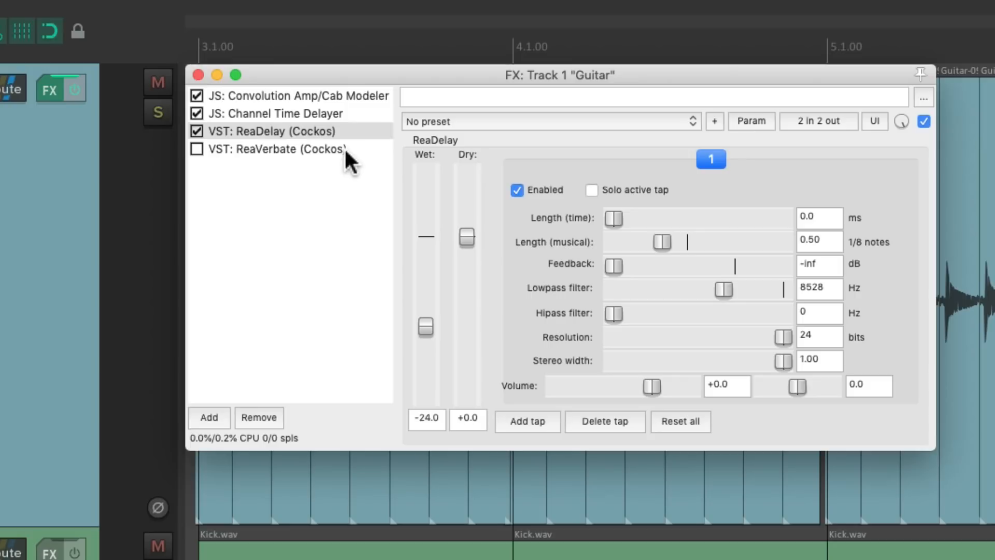
{"action": "left_click", "coordinate": [274, 148]}
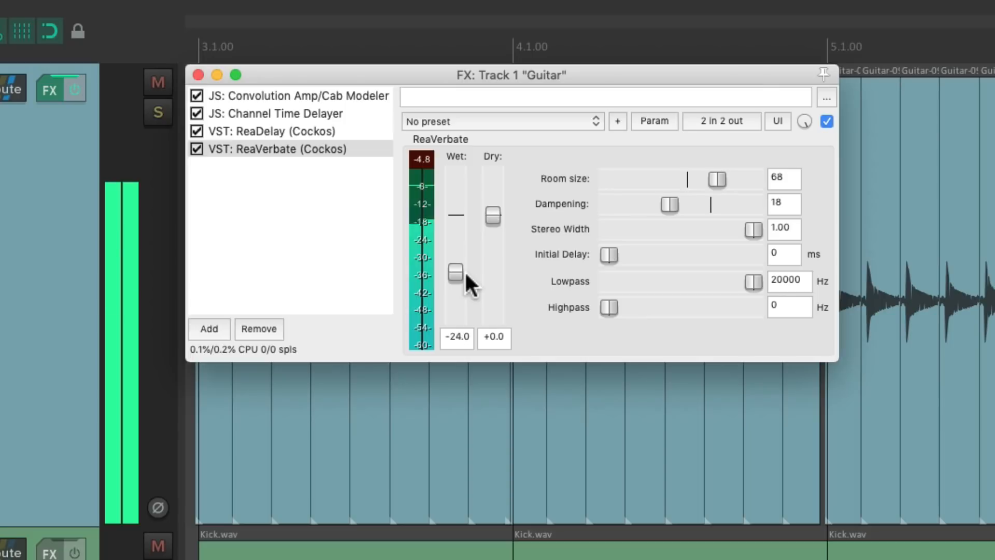
{"action": "mouse_move", "coordinate": [514, 286]}
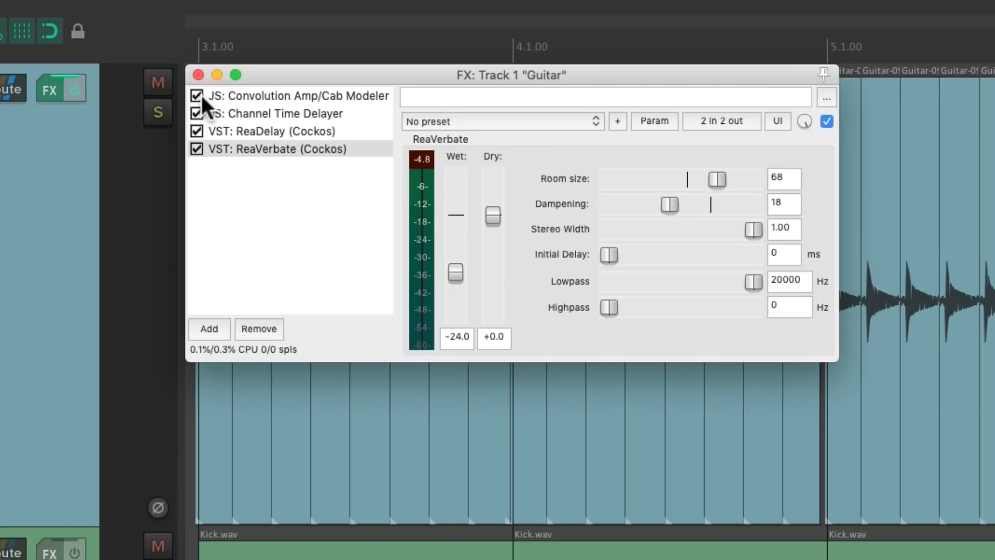
- Bypass the Convolution Amp/Cab Modeler and pick Blue Cat's Free Amp from the amp list
{"action": "left_click", "coordinate": [209, 329]}
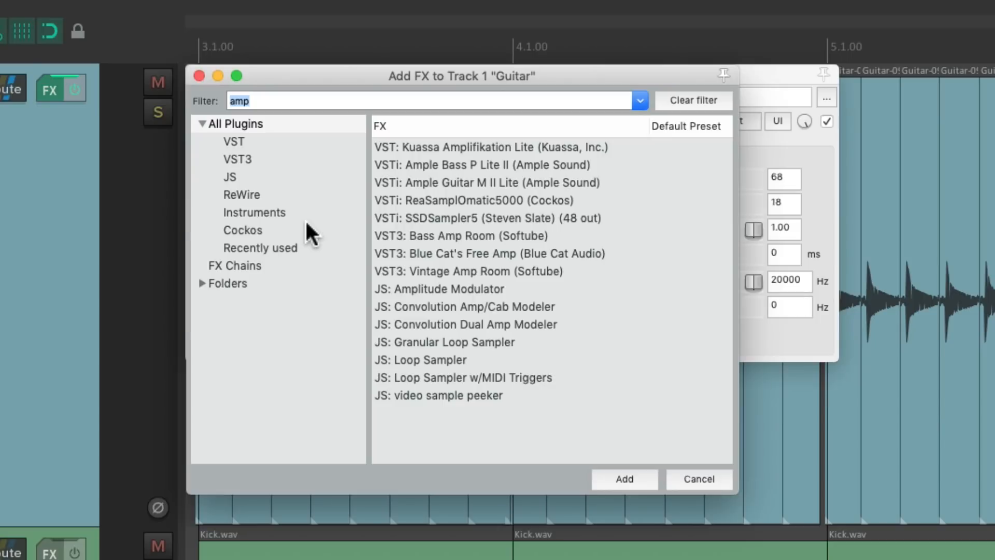
{"action": "left_click", "coordinate": [489, 253]}
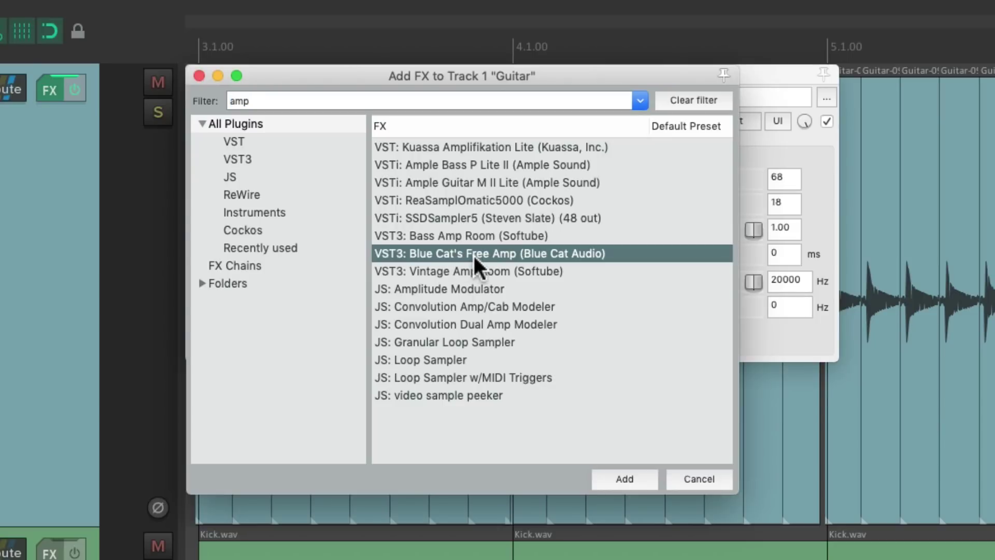
{"action": "mouse_move", "coordinate": [502, 270]}
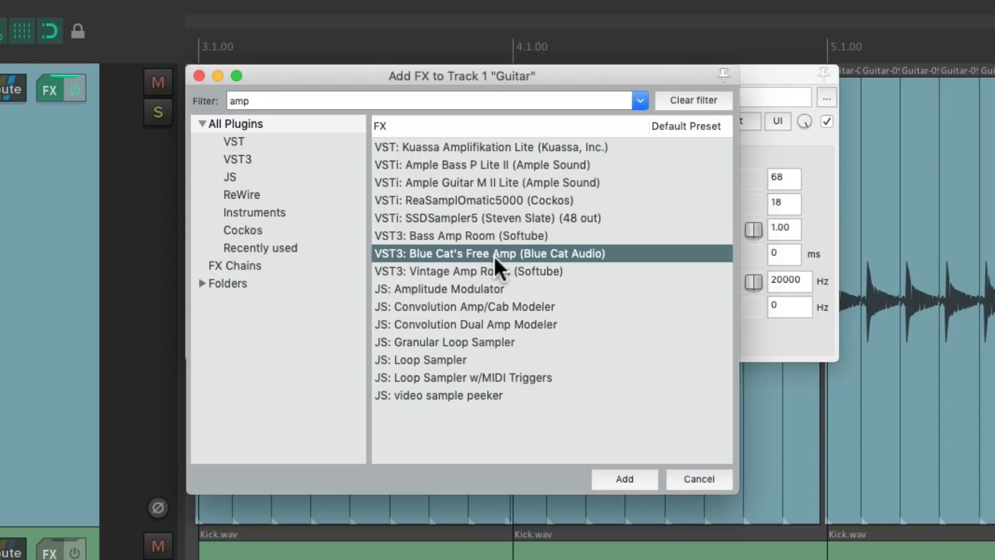
- Add Blue Cat's Free Amp and audition its Comp, Crunch, Dirty and Drive presets
{"action": "left_click", "coordinate": [623, 479]}
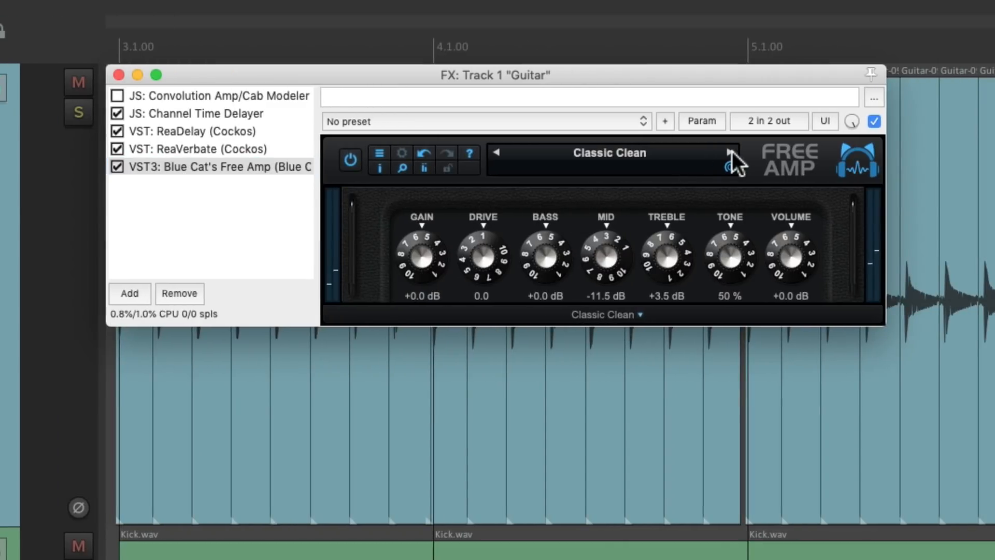
{"action": "left_click", "coordinate": [729, 160]}
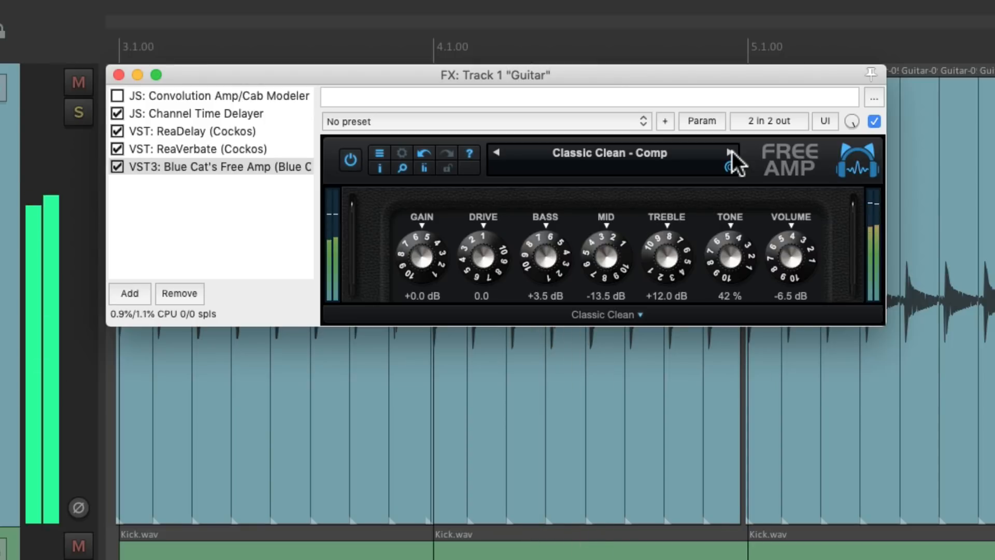
{"action": "left_click", "coordinate": [730, 153]}
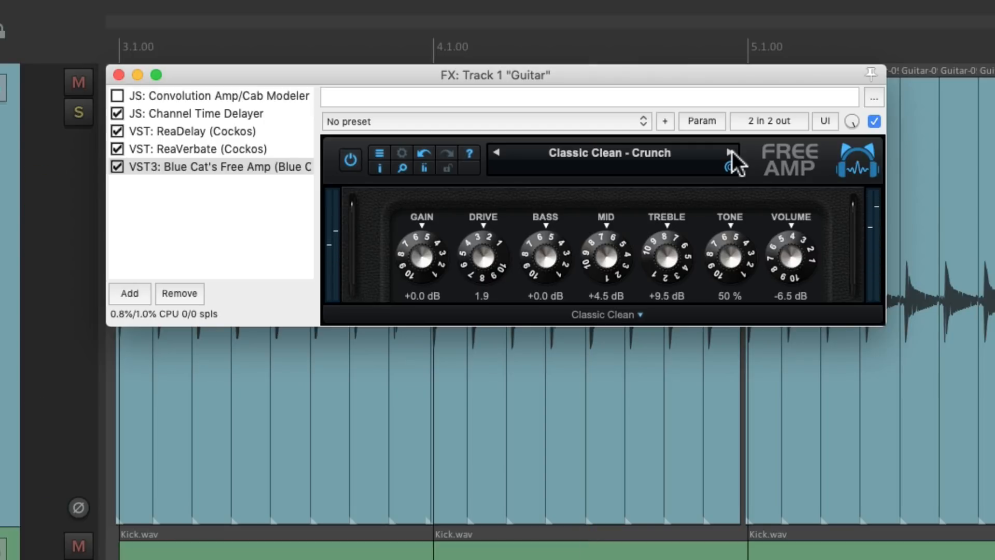
{"action": "left_click", "coordinate": [726, 153]}
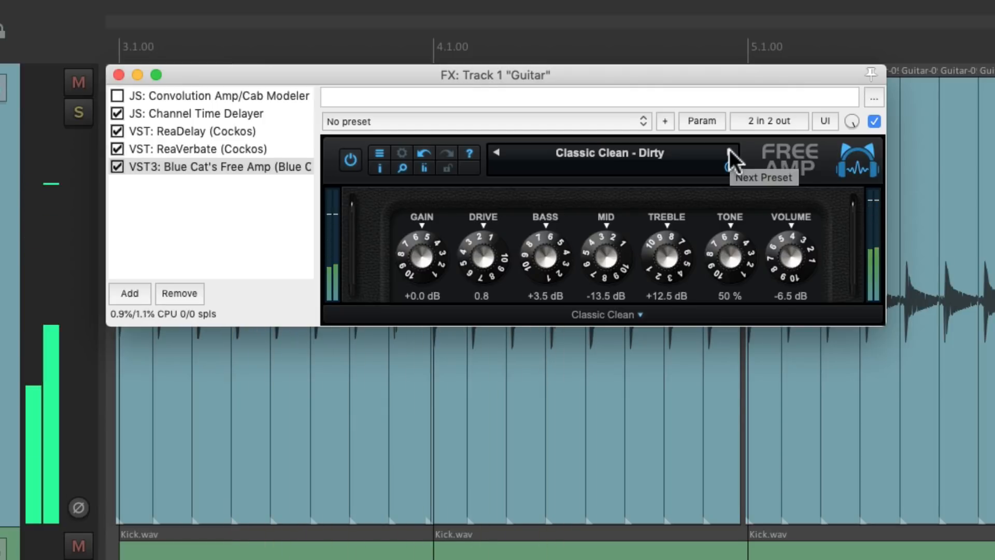
{"action": "left_click", "coordinate": [728, 161]}
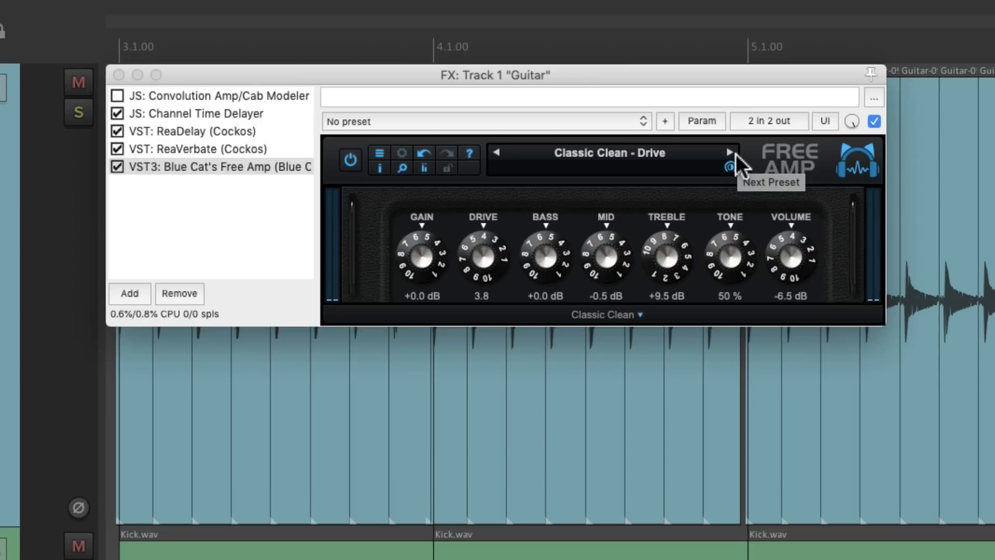
- Bypass Blue Cat's Free Amp and re-enable the Convolution Amp/Cab Modeler
{"action": "left_click", "coordinate": [216, 165]}
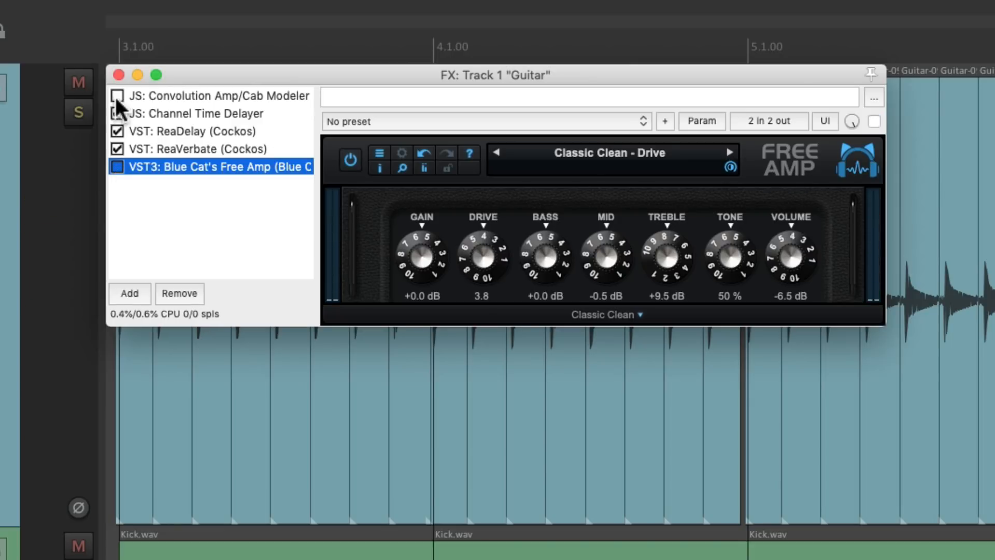
{"action": "left_click", "coordinate": [216, 96]}
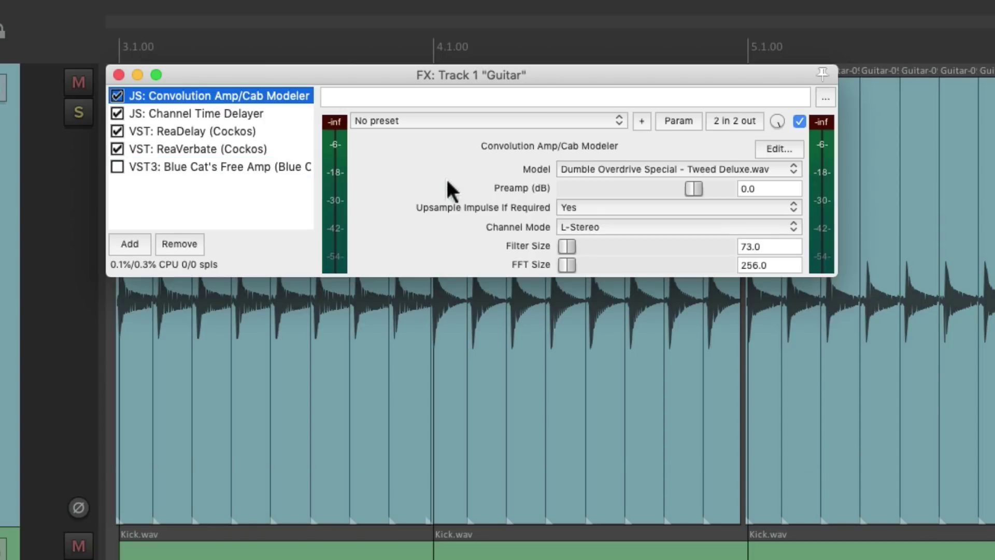